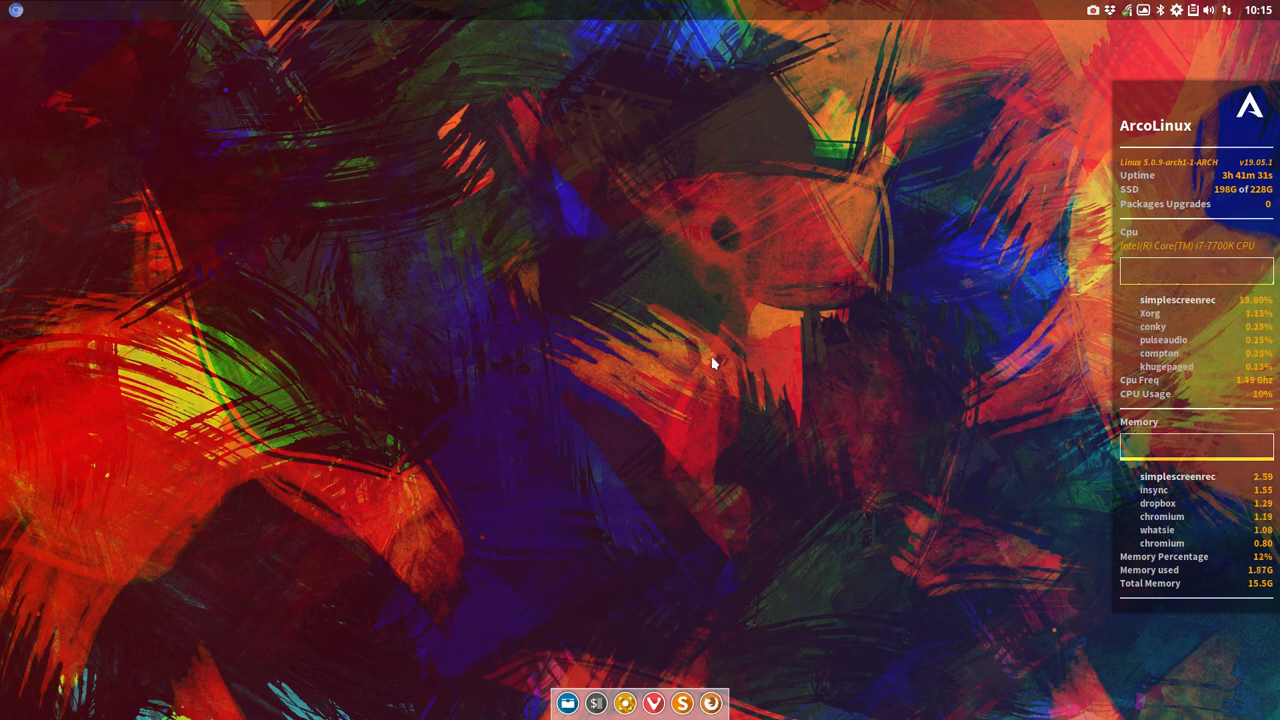
Step: Dismiss the logout screen, view the logout icons article, then return to the ArcoLinuxD home page
left_click(596, 704)
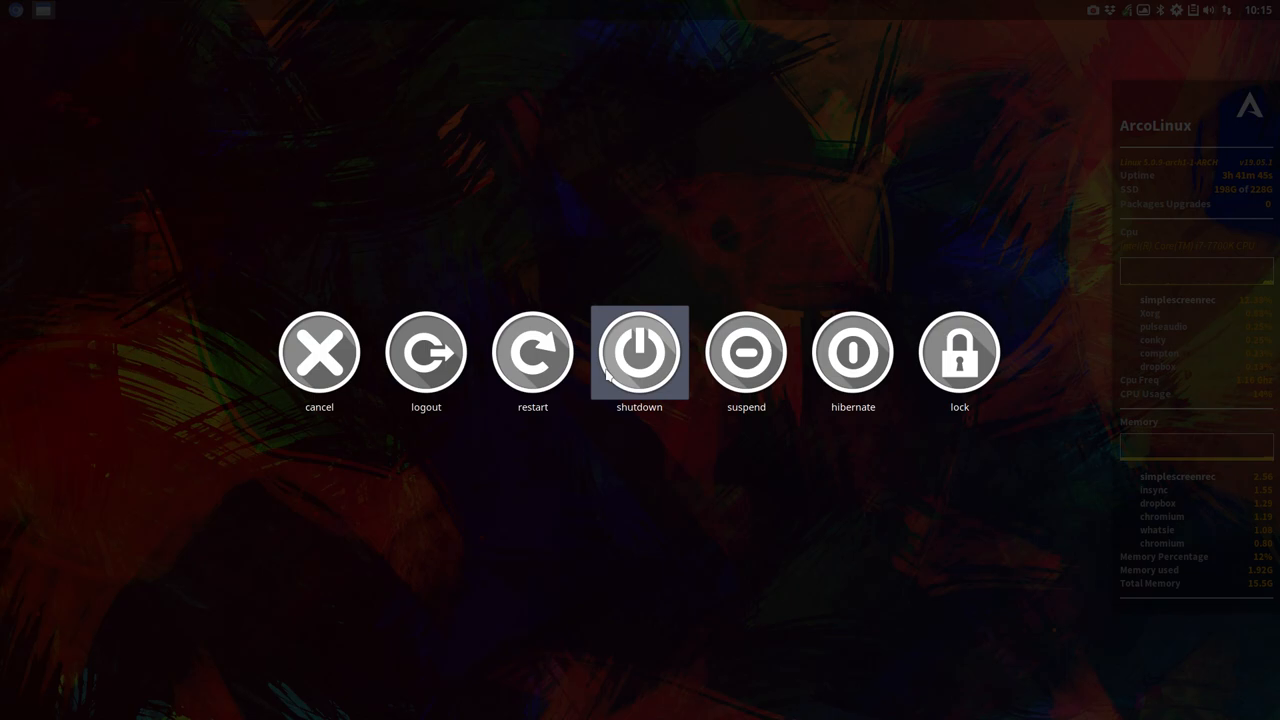
mouse_move(852, 352)
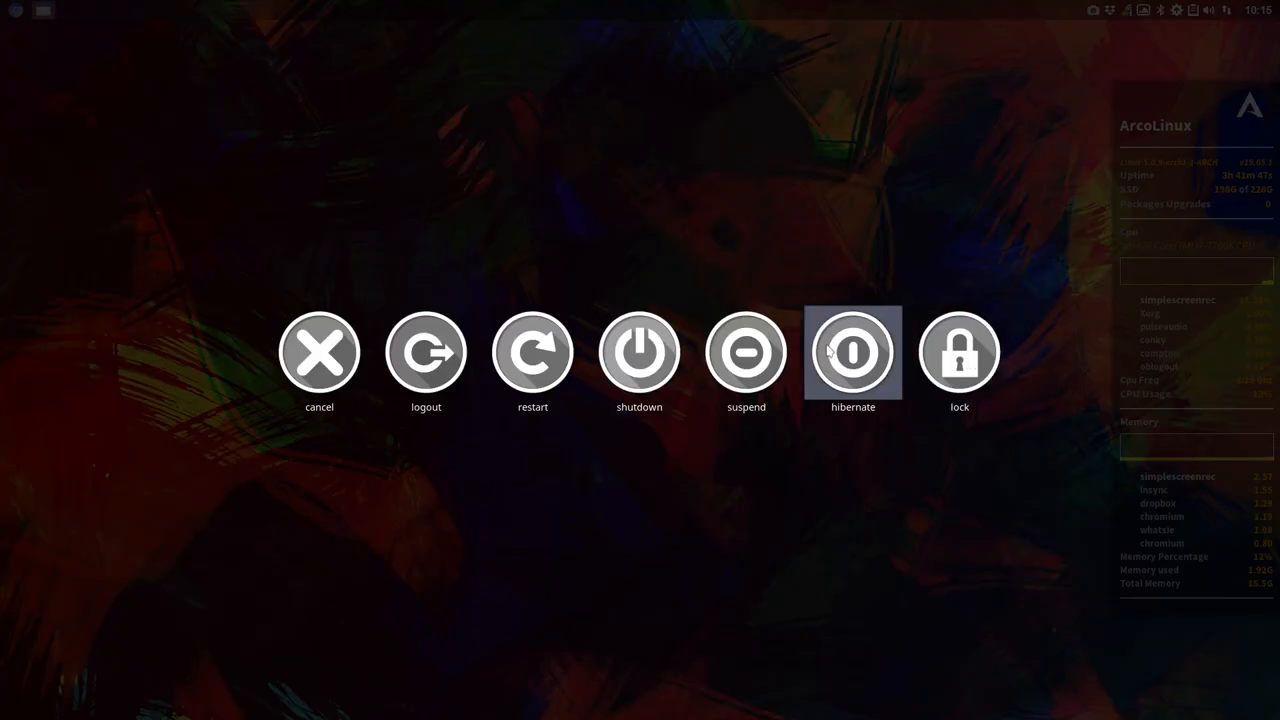
mouse_move(532, 352)
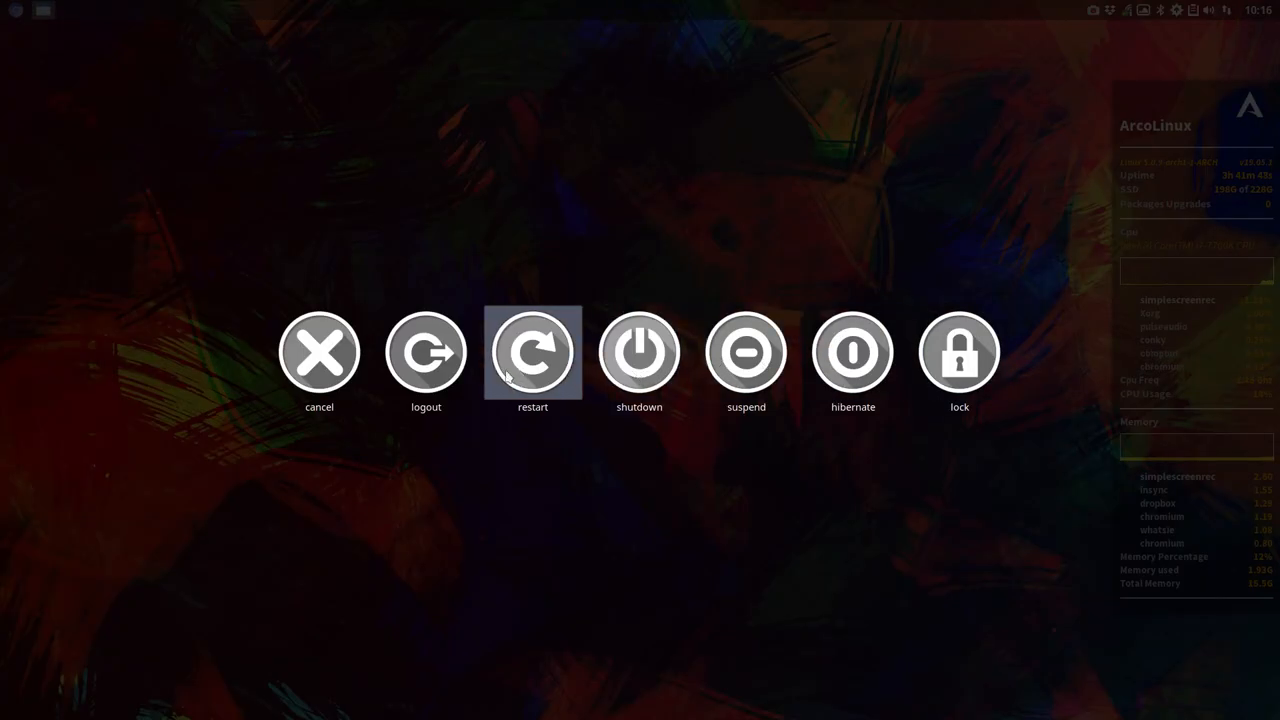
left_click(320, 352)
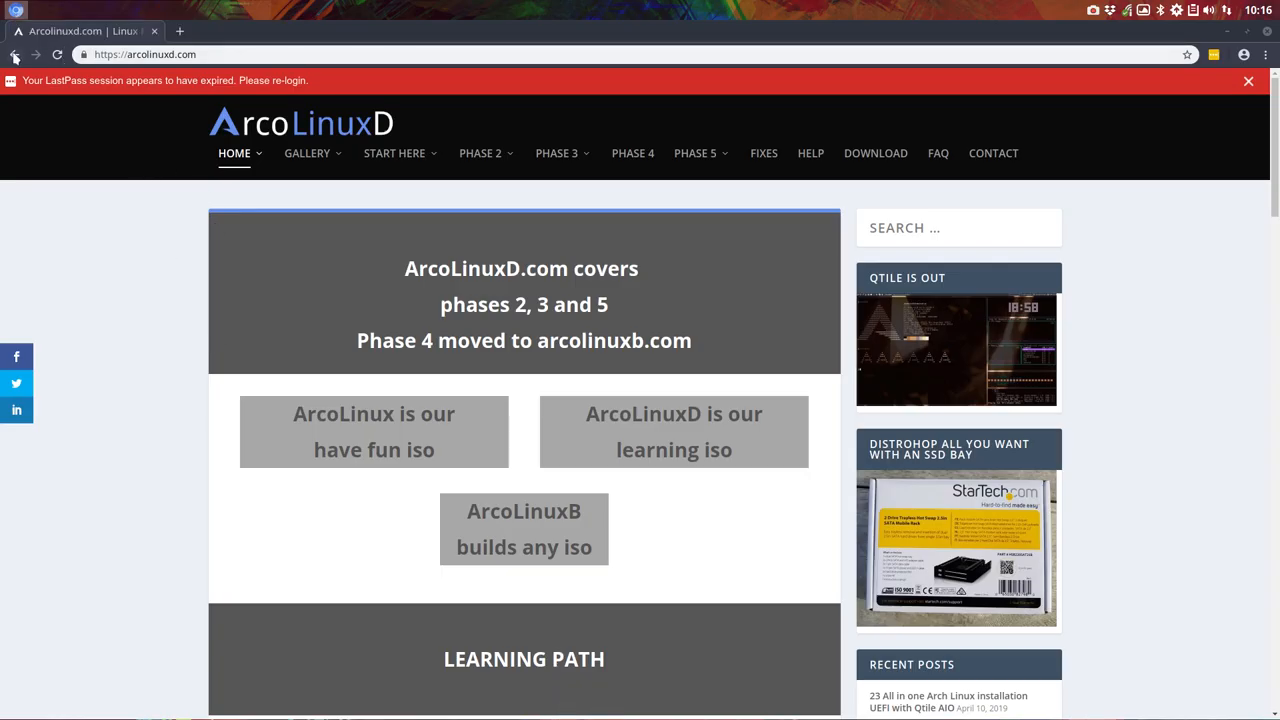
left_click(12, 54)
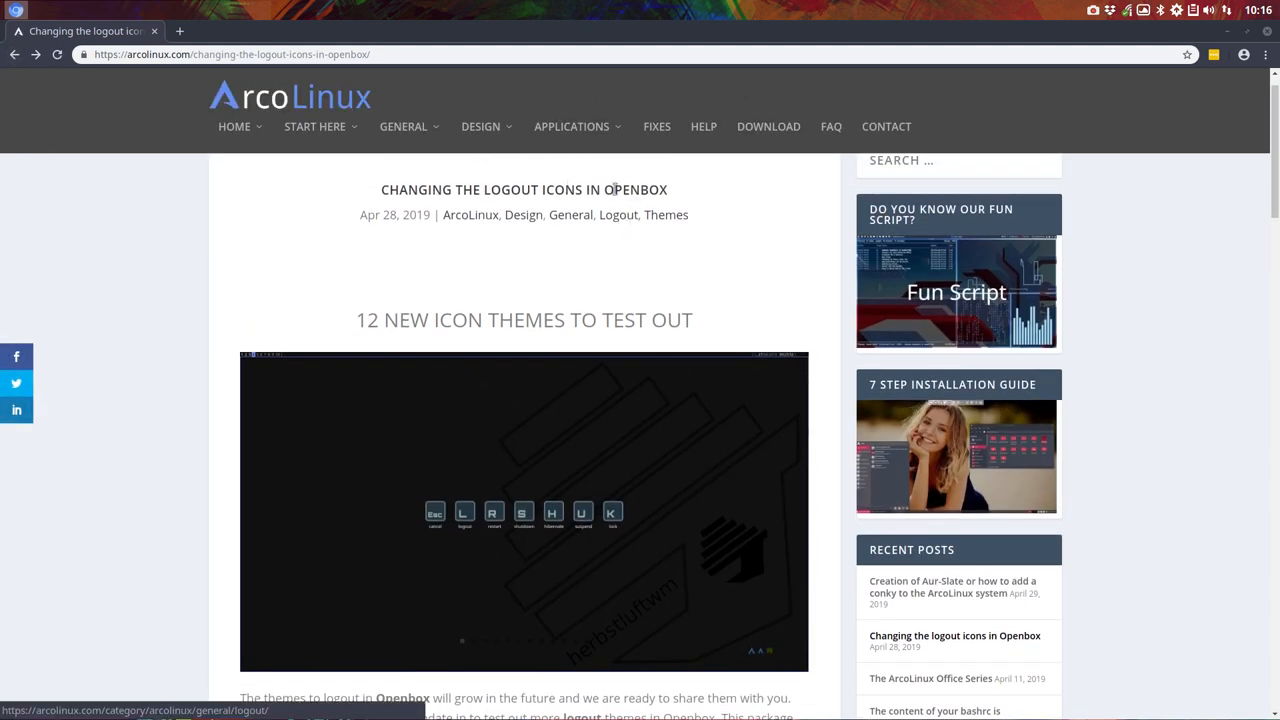
double_click(636, 188)
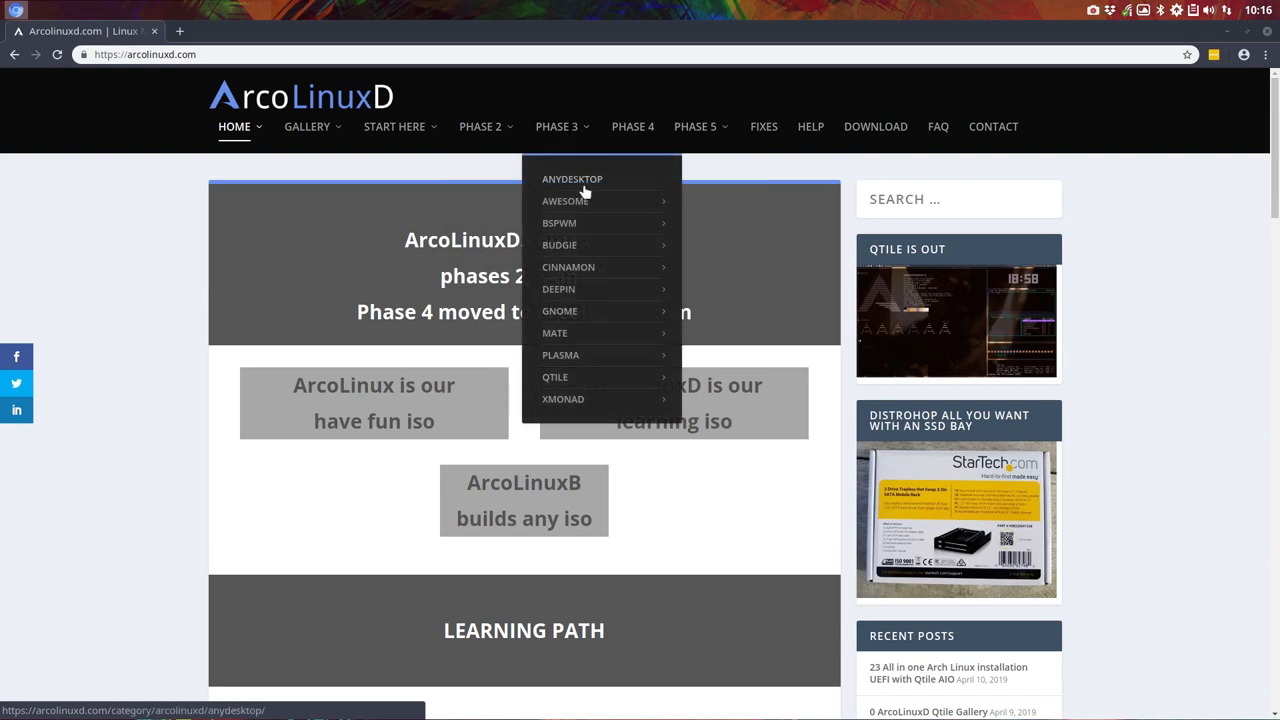
mouse_move(564, 200)
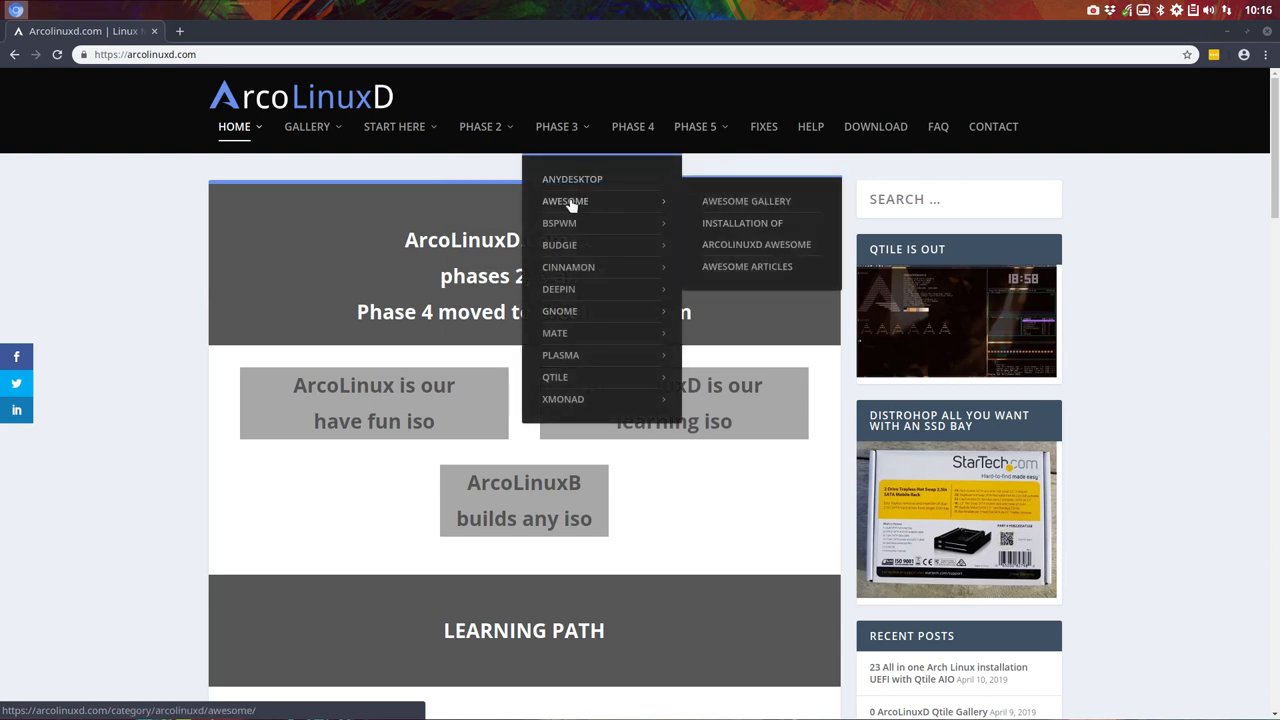
mouse_move(564, 404)
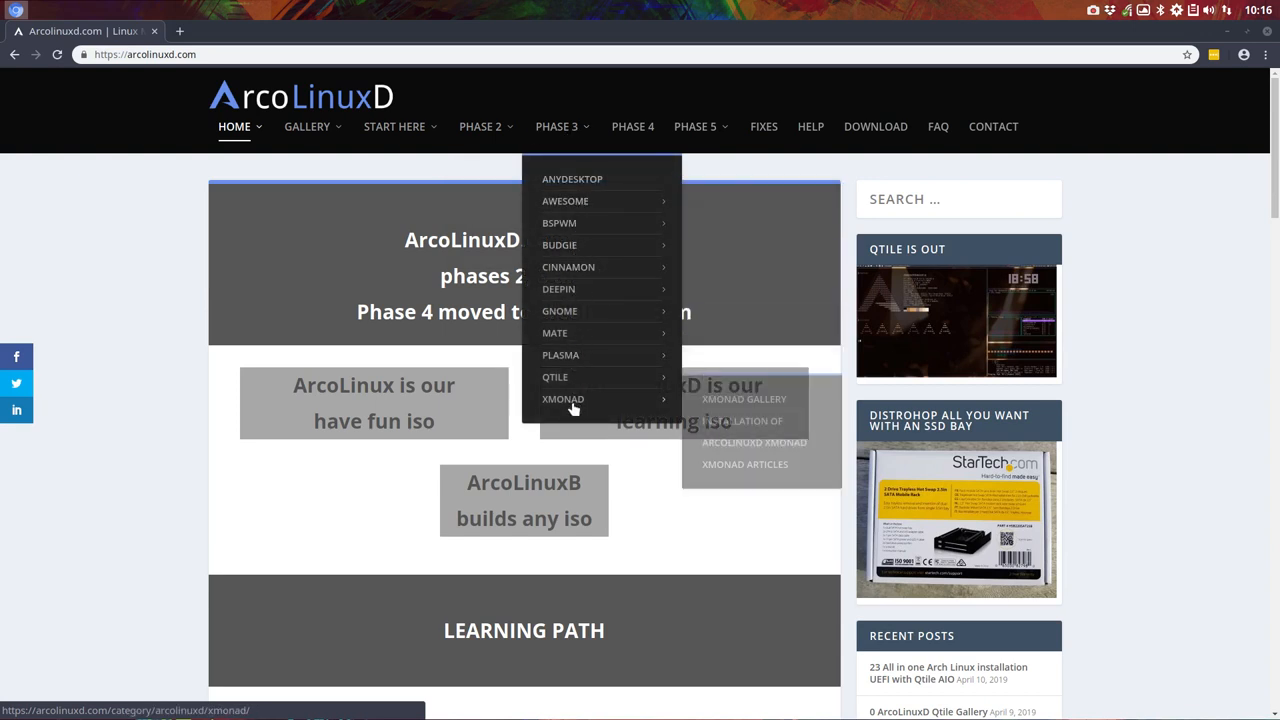
mouse_move(1224, 32)
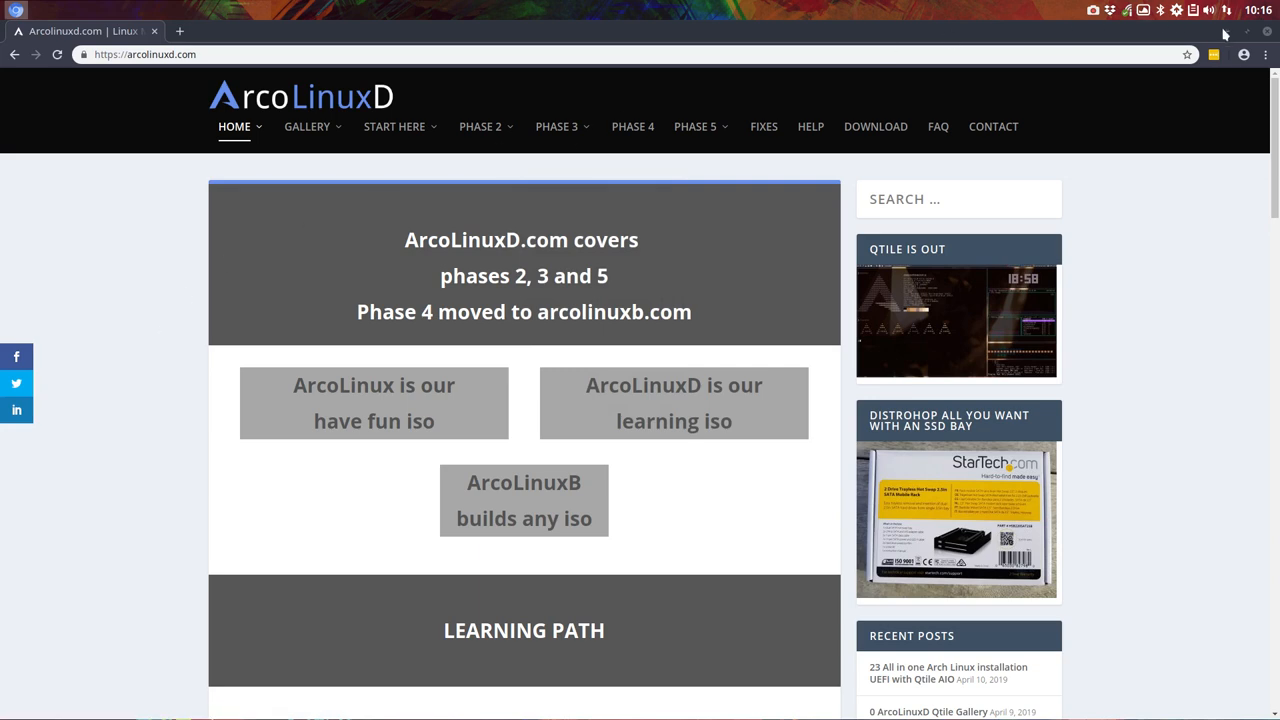
mouse_move(120, 56)
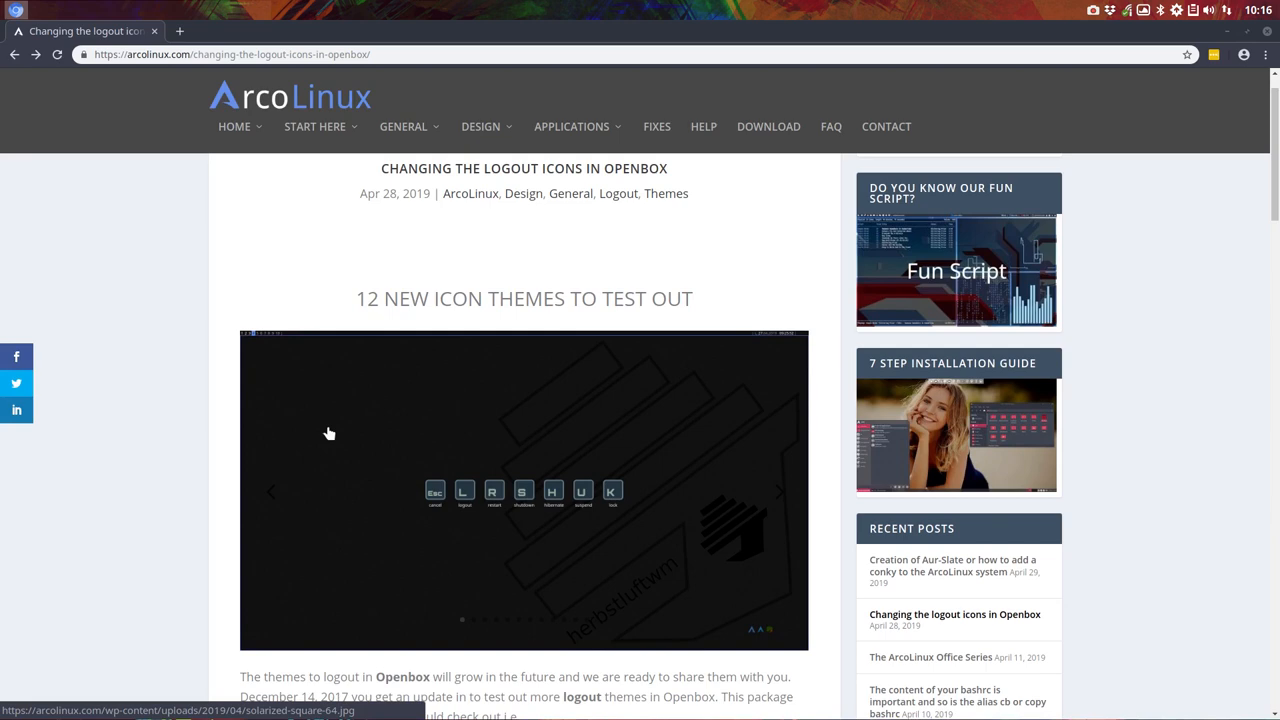
Step: Browse the enlarged theme previews (solarized-square-64, Sardi-oblogout-evopop) in the lightbox and close it
left_click(524, 490)
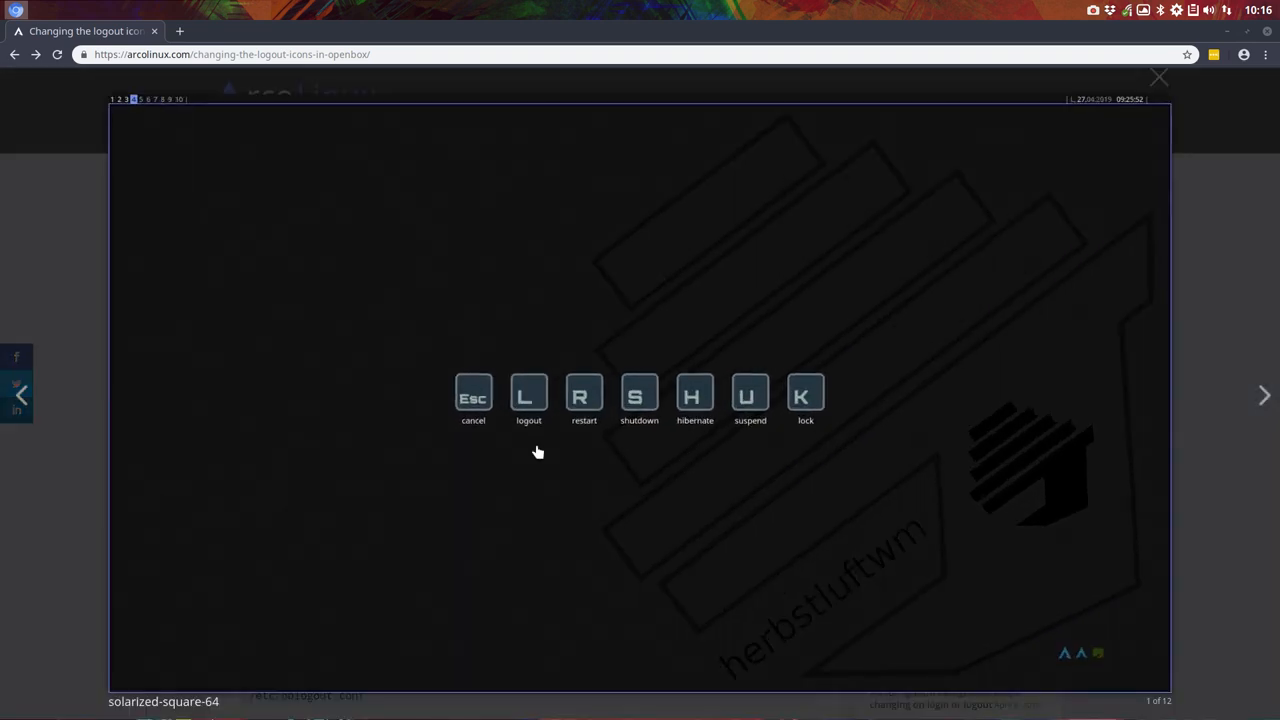
left_click(1264, 394)
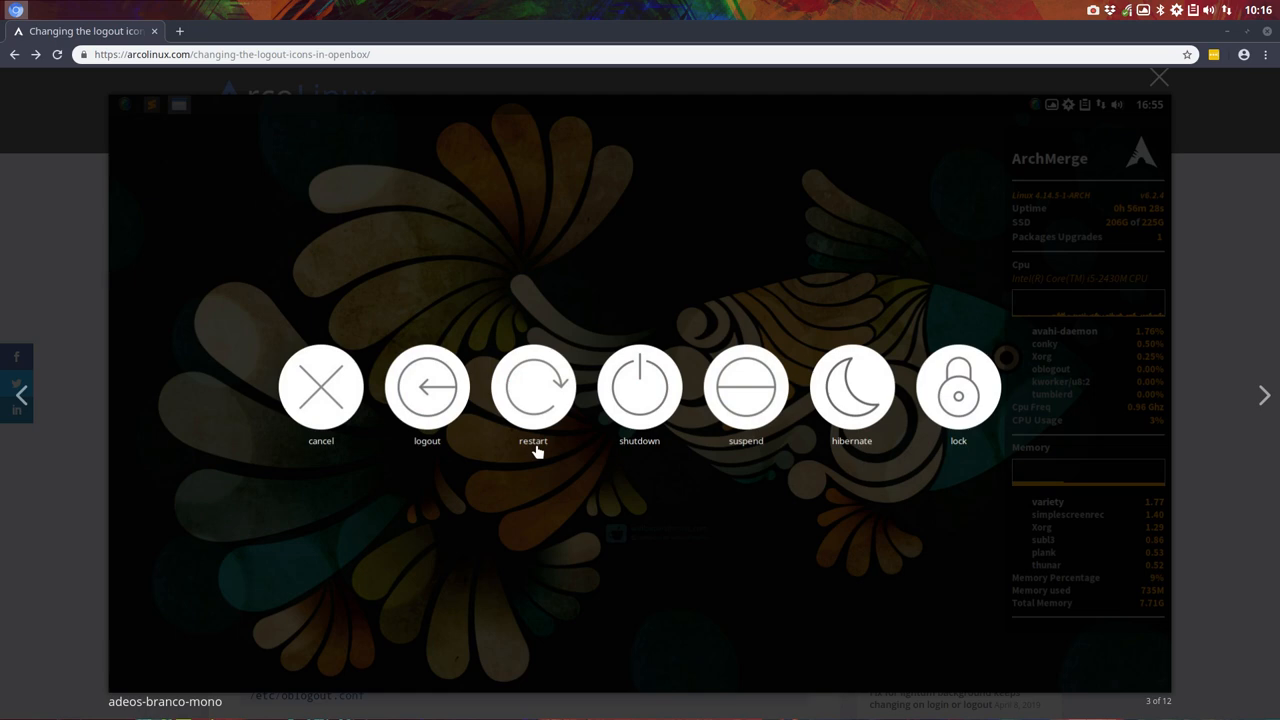
left_click(1264, 394)
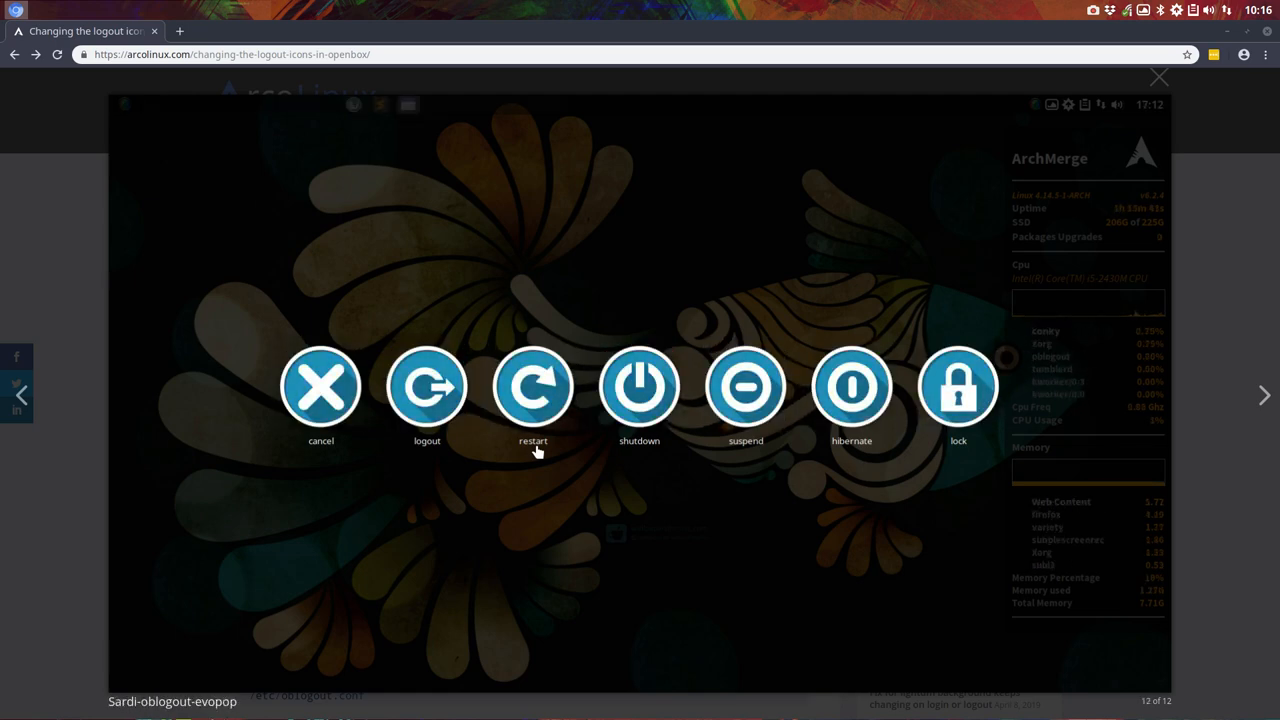
left_click(1264, 394)
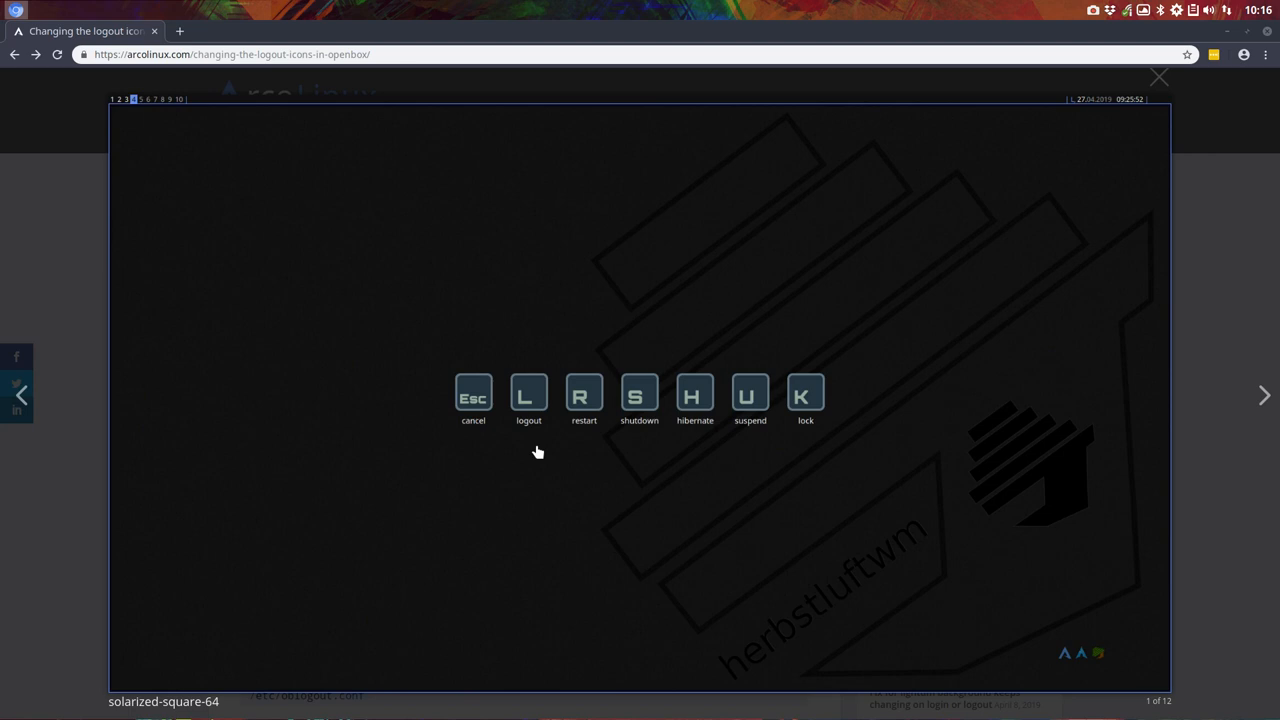
left_click(1158, 76)
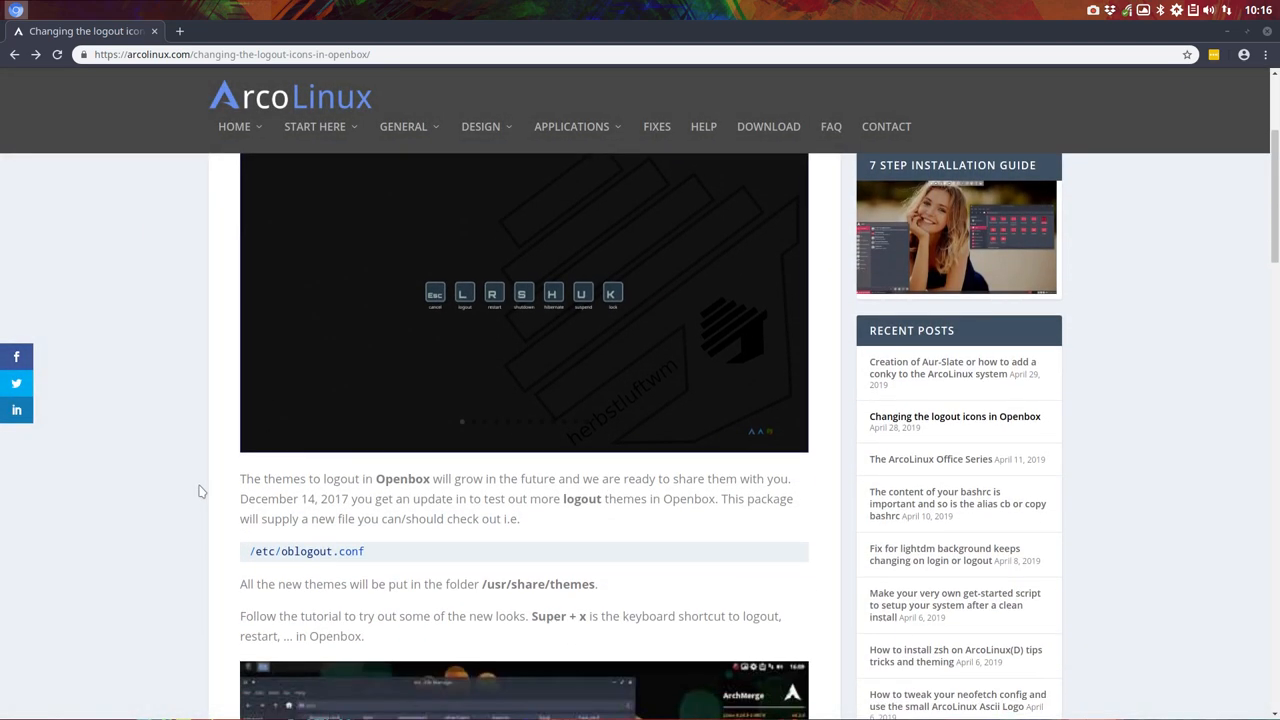
Step: Scroll through the article to the section on the 12 new icon themes
scroll("down", 3)
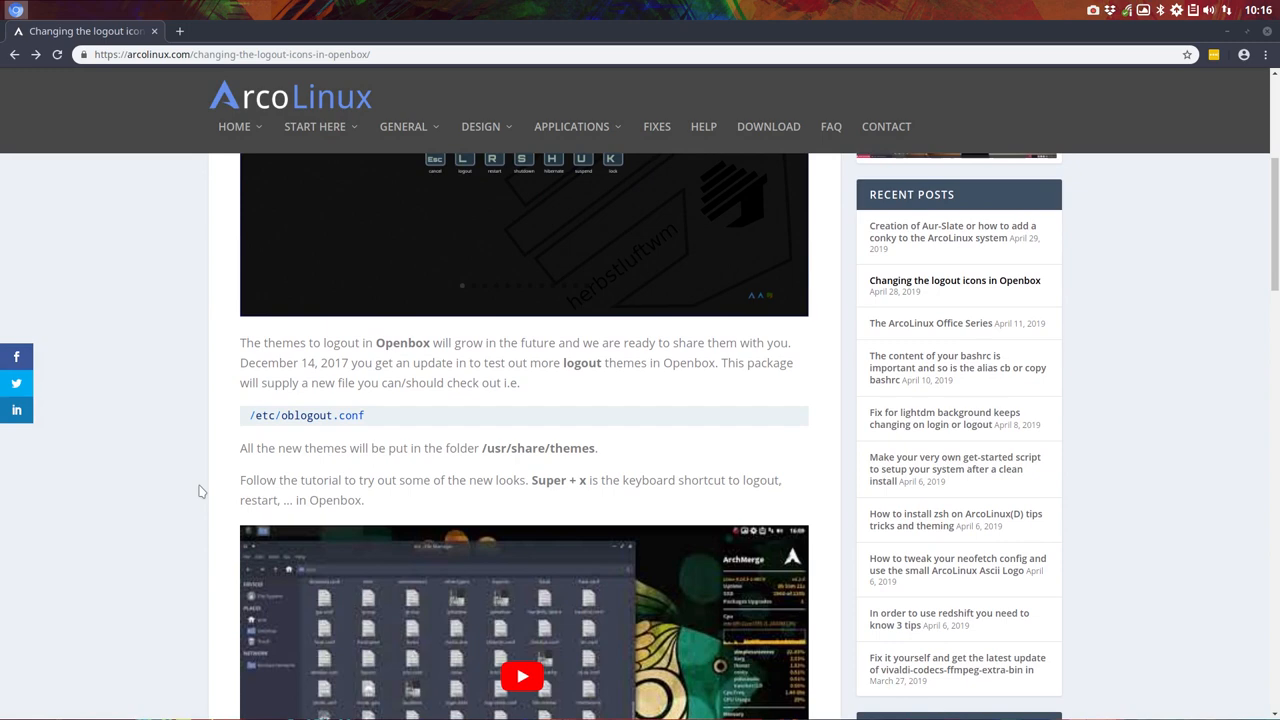
scroll("down", 3)
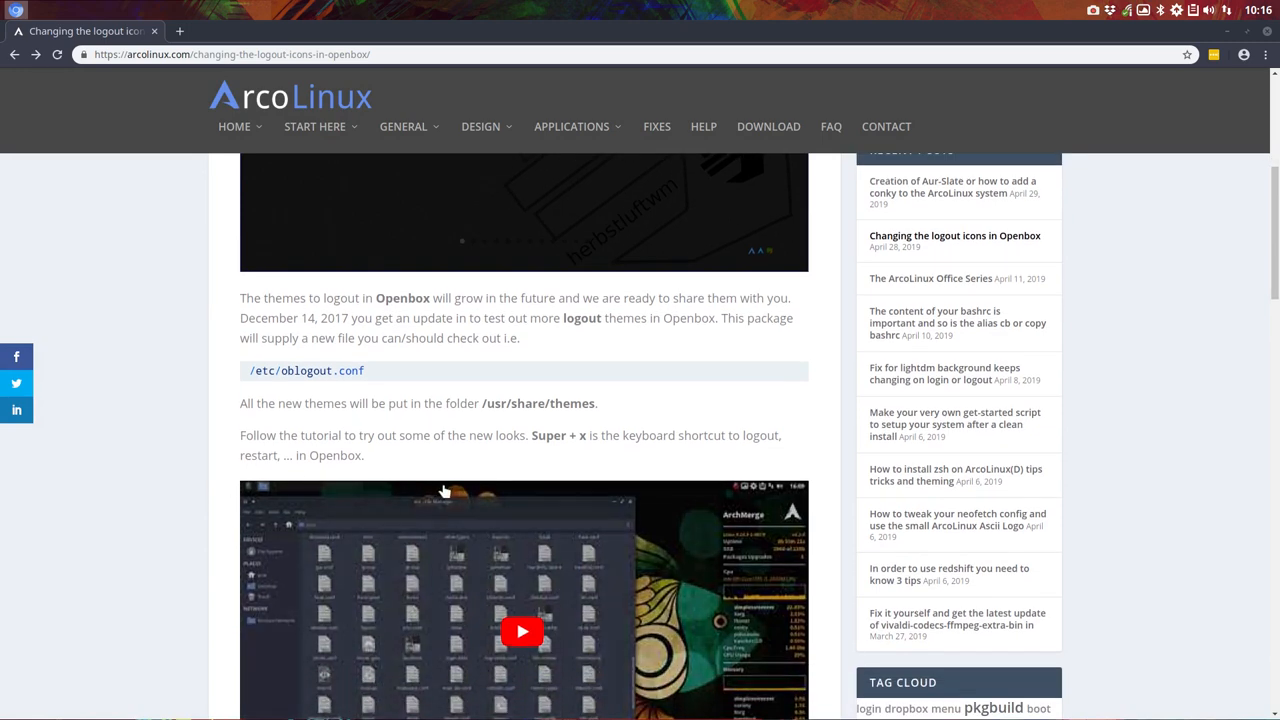
scroll("down", 3)
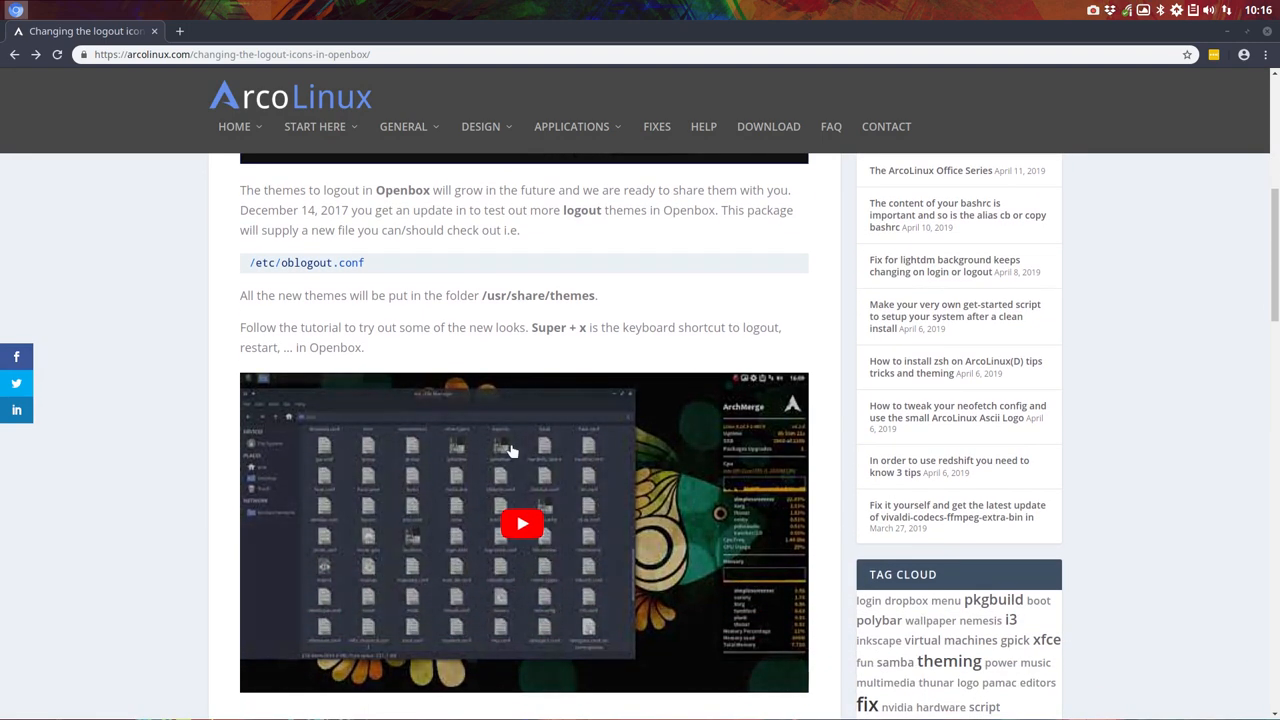
mouse_move(572, 576)
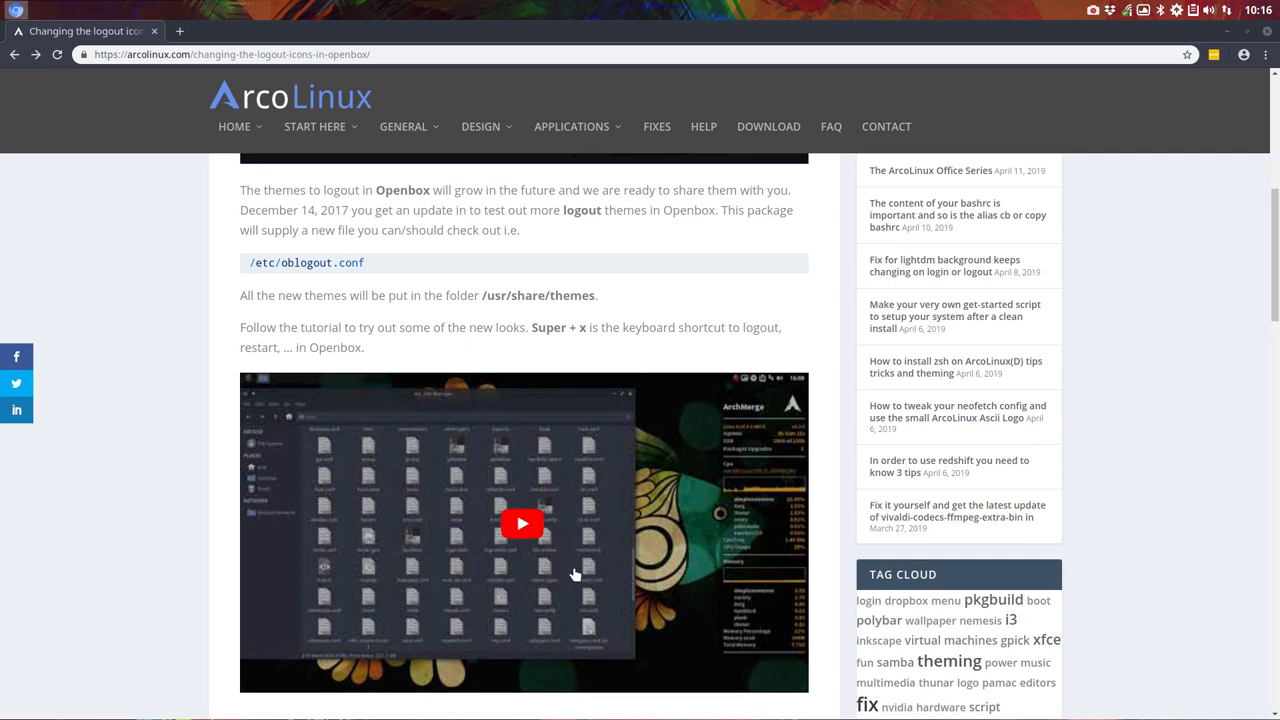
mouse_move(1210, 96)
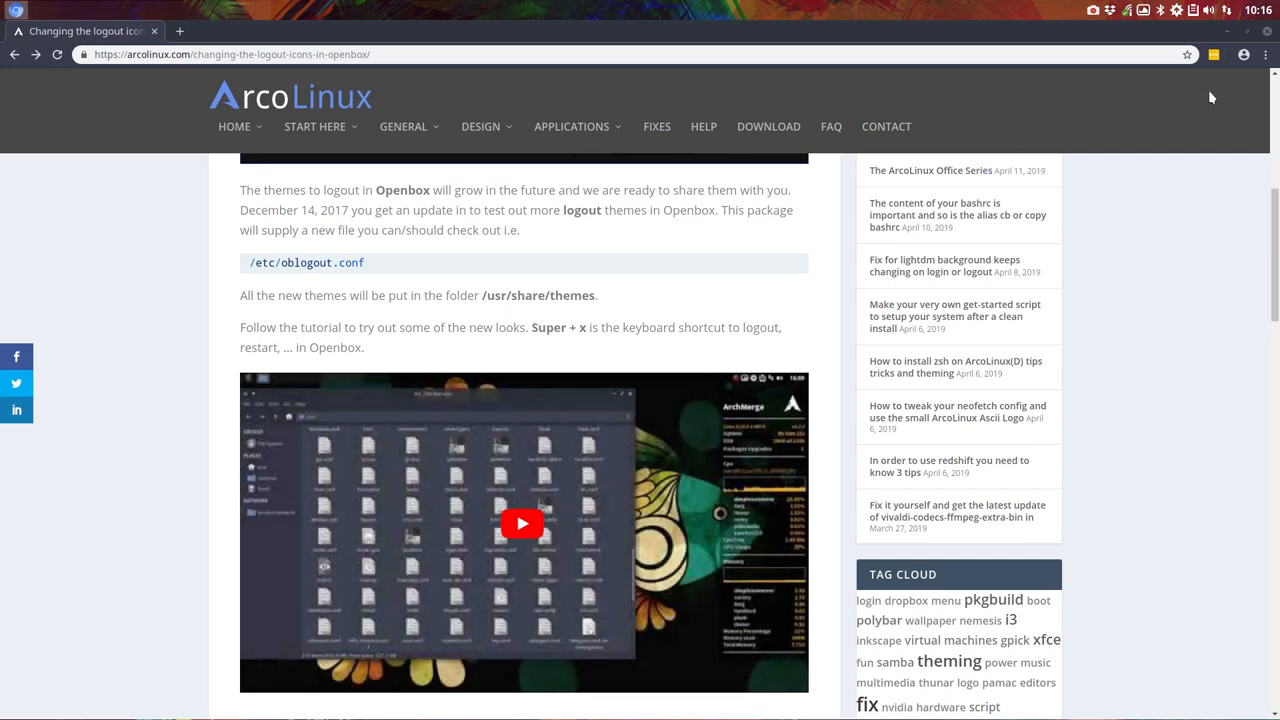
mouse_move(560, 516)
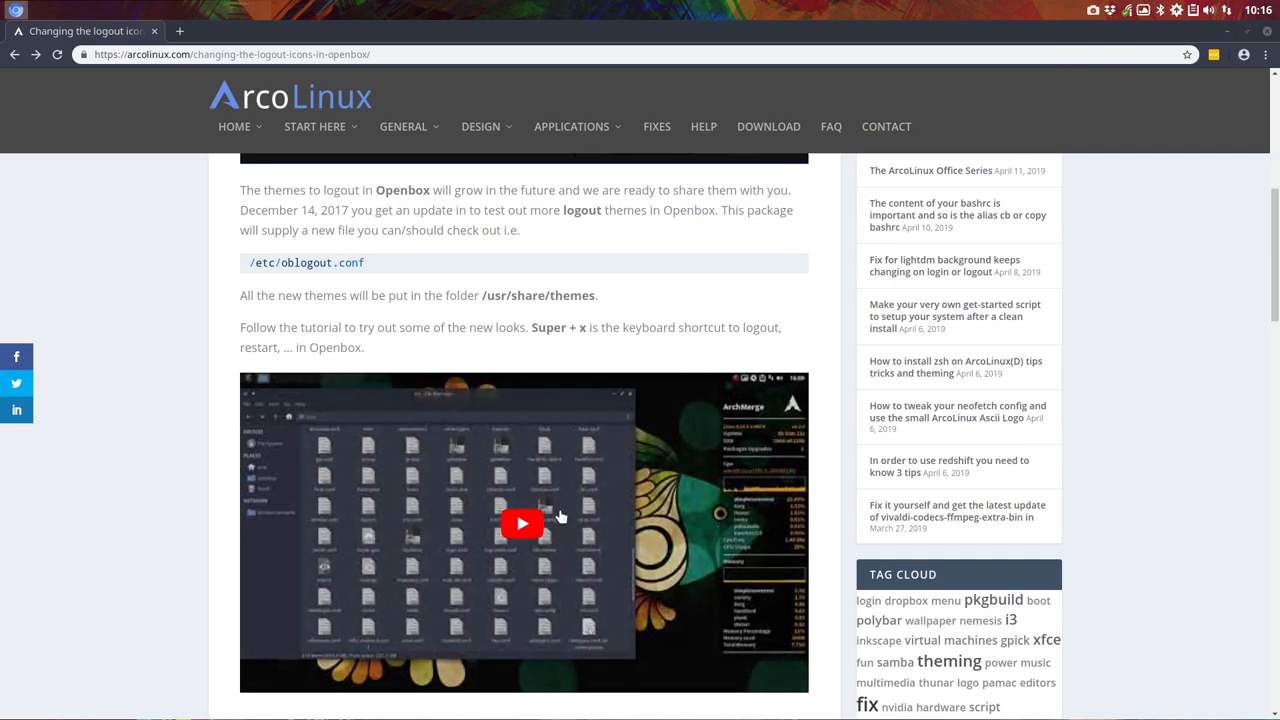
scroll("up", 3)
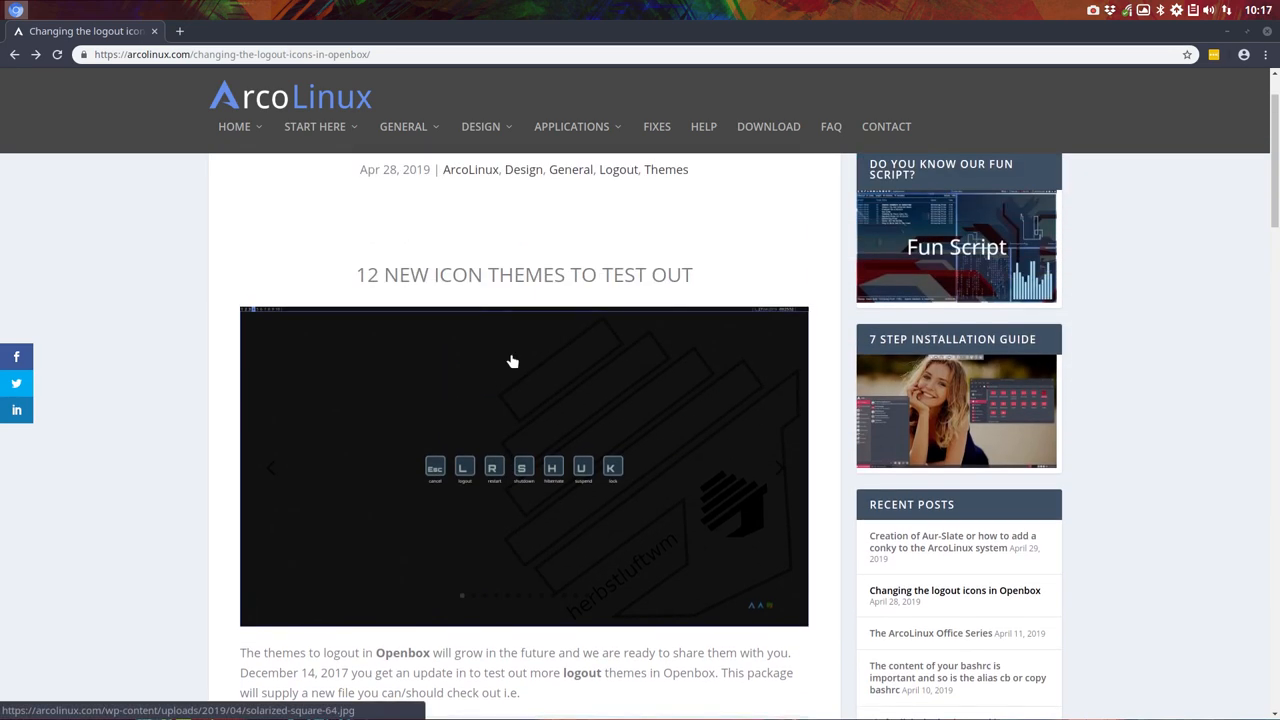
mouse_move(356, 200)
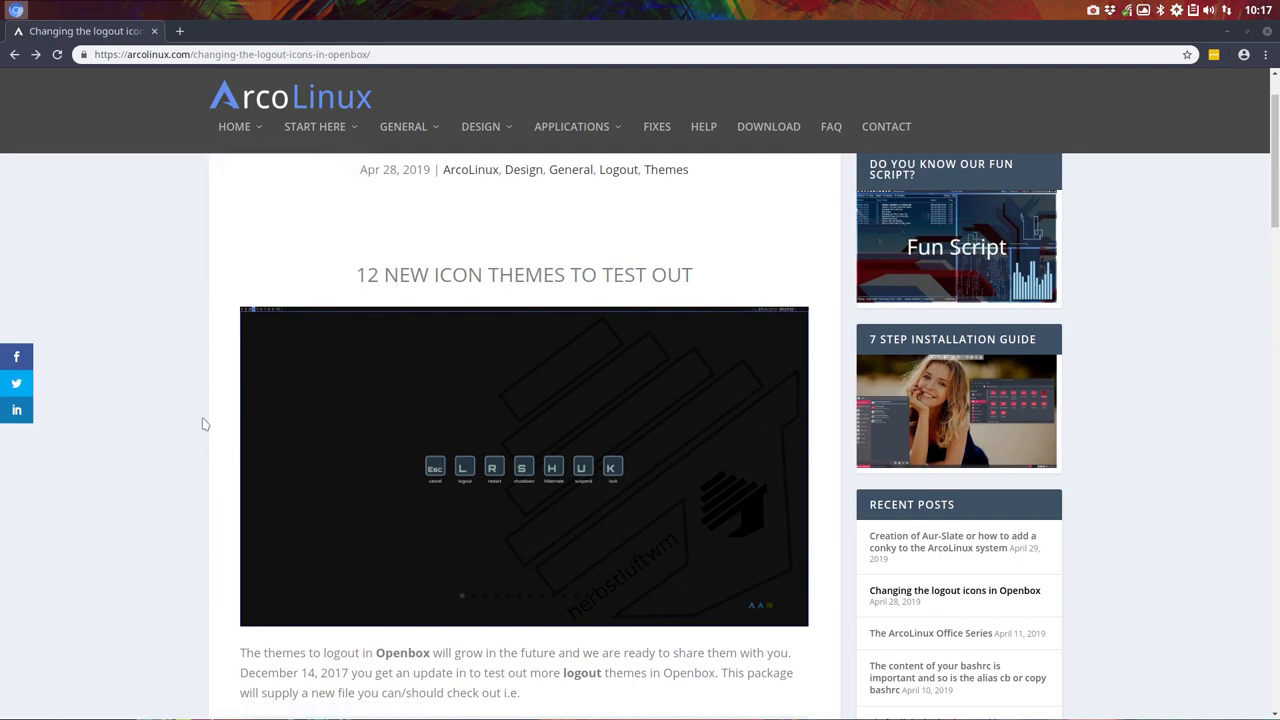
mouse_move(1228, 36)
type("s")
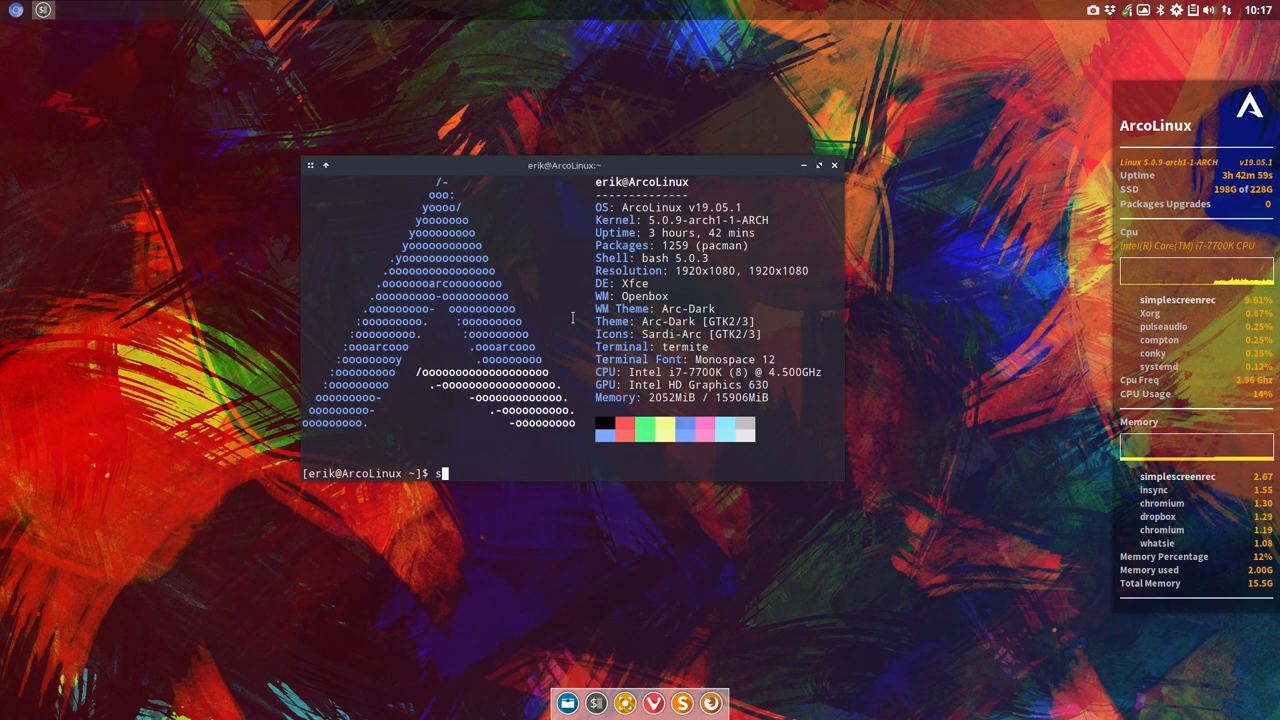
Step: Enter 'sudo pacman -S arcolinux-ob' and tab-complete to list matching oblogout packages
type("udo pacman -")
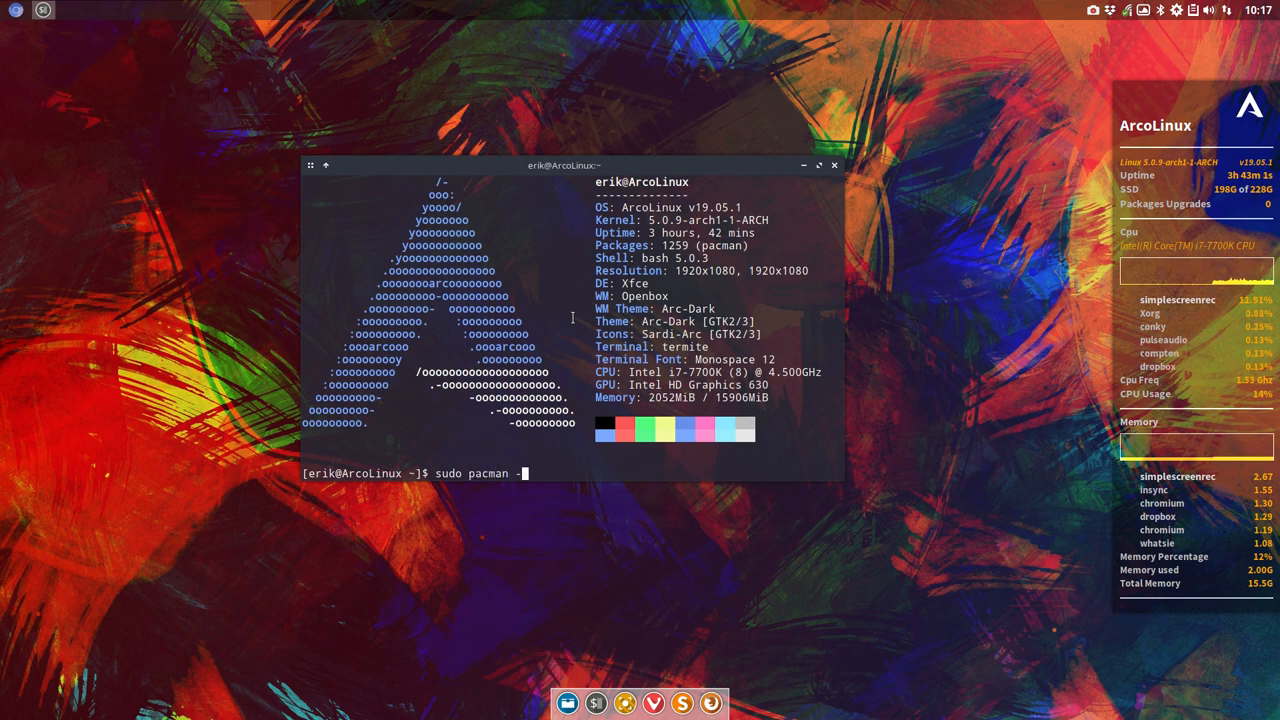
type("S arcolinux-ob")
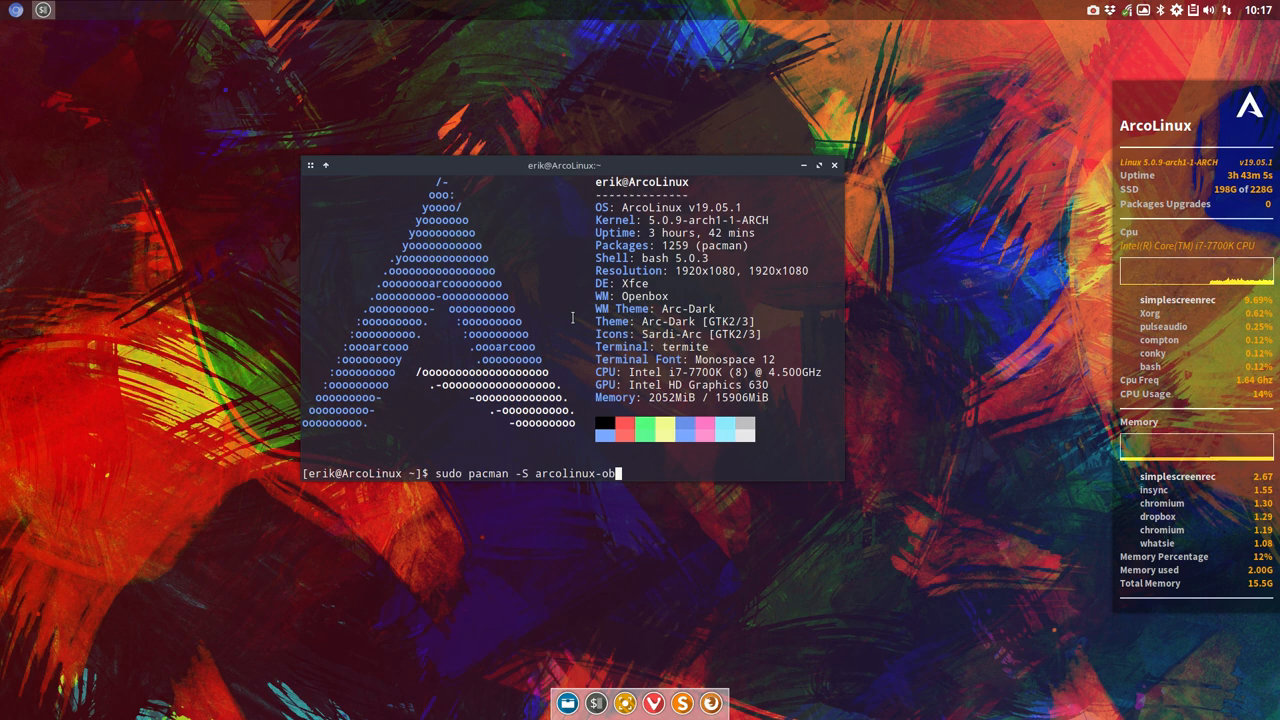
key("Tab")
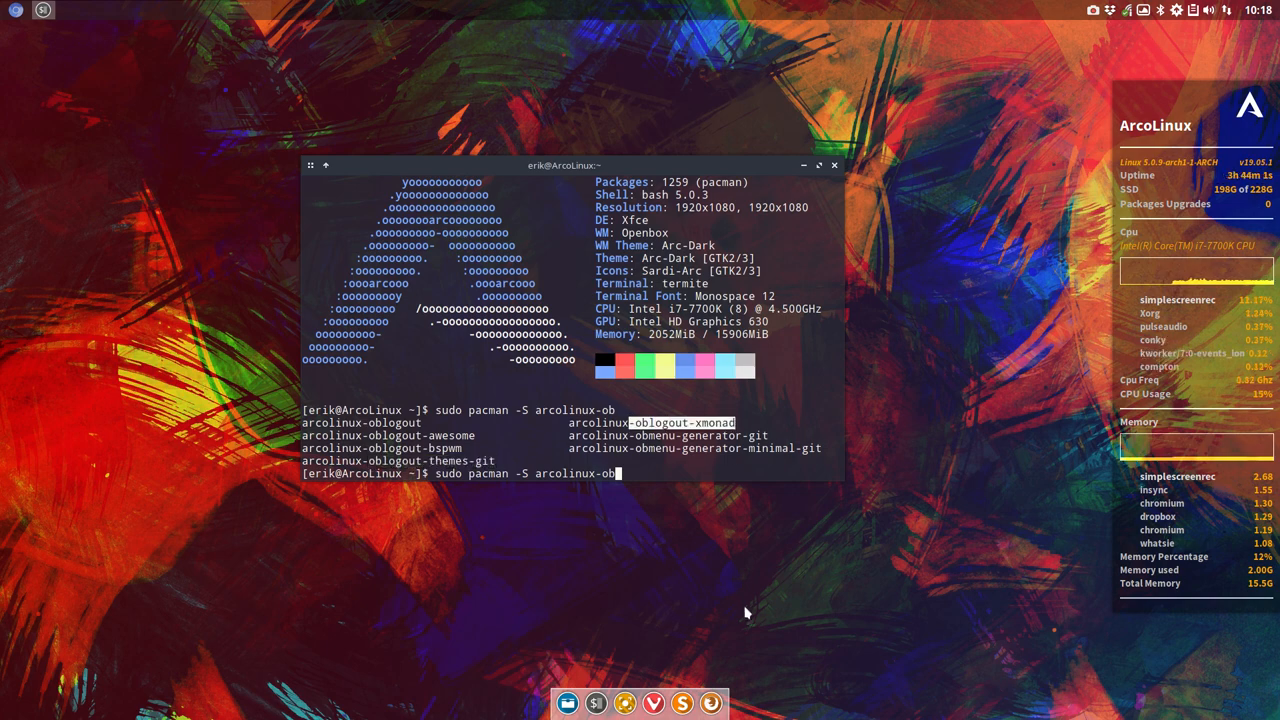
mouse_move(730, 590)
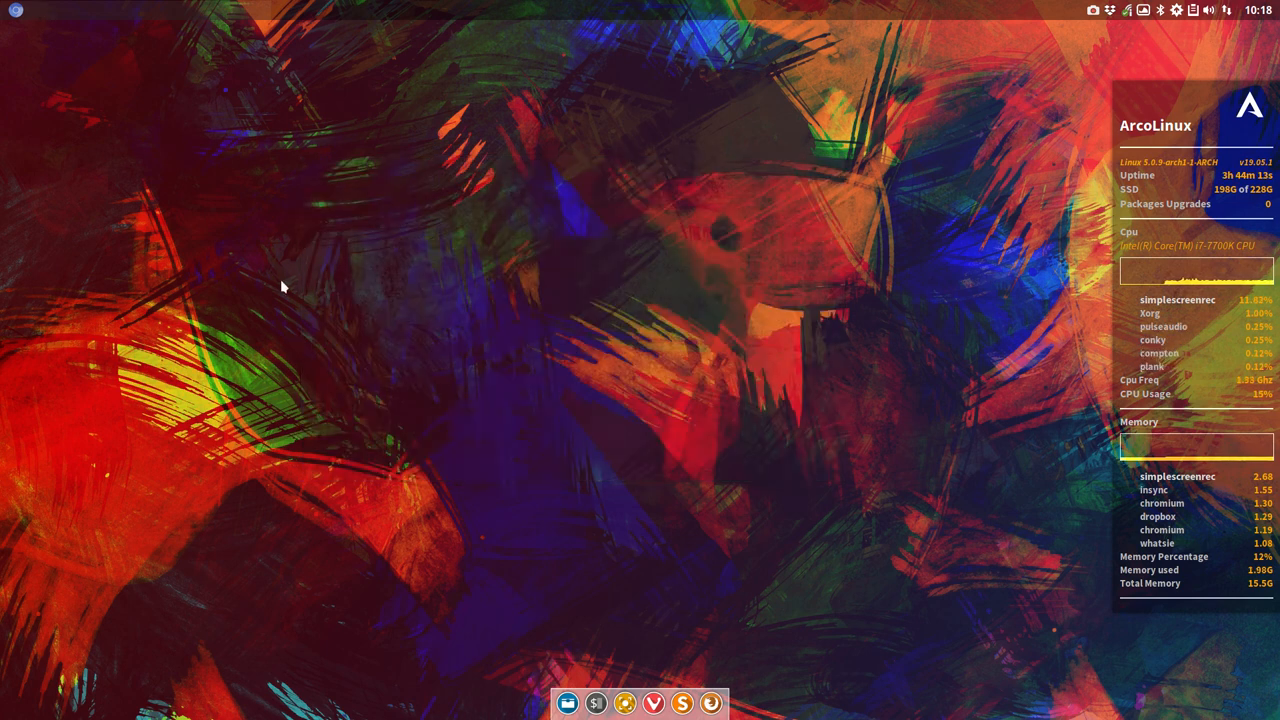
mouse_move(568, 704)
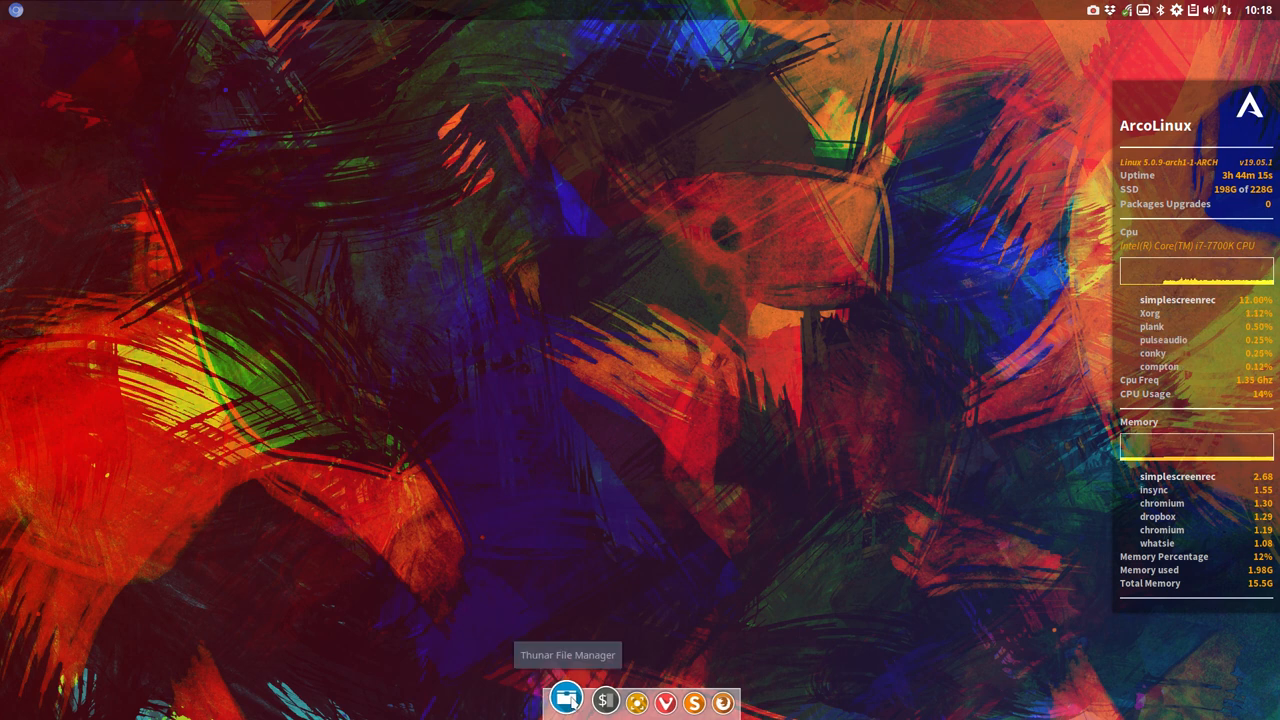
Step: Launch Thunar and open /etc/oblogout.conf in the text editor
left_click(568, 700)
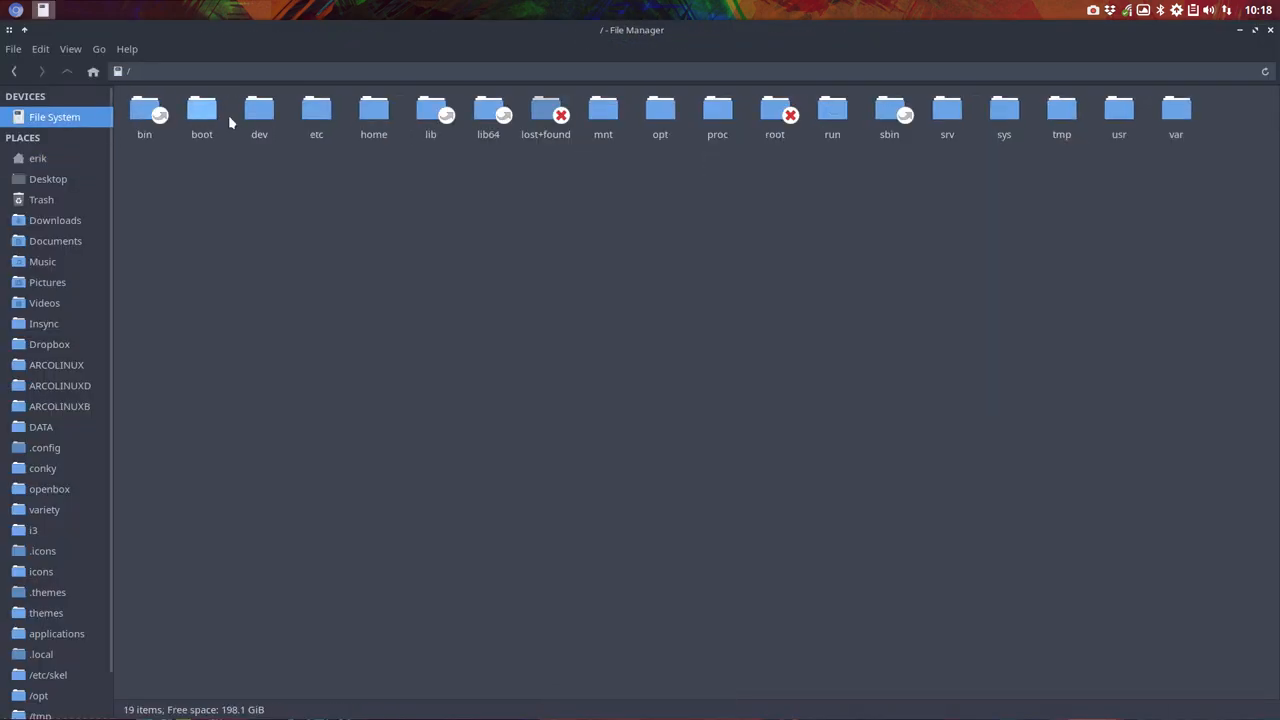
double_click(316, 114)
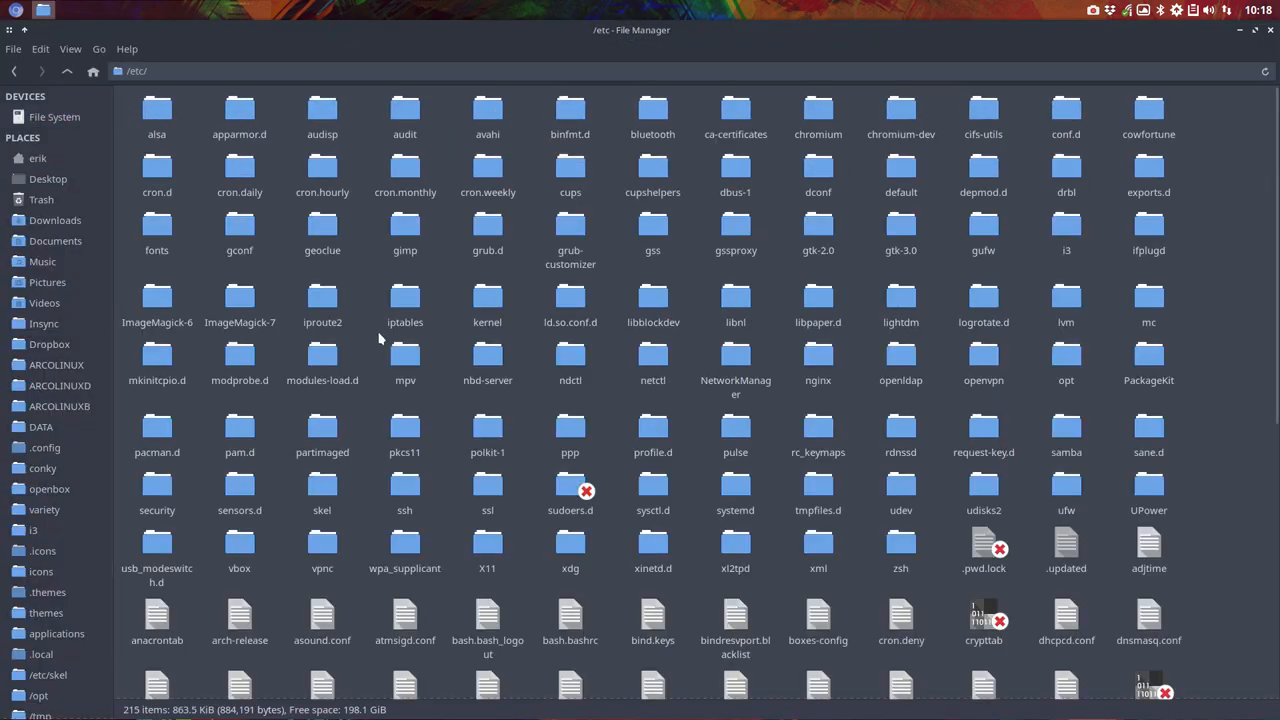
scroll("down", 3)
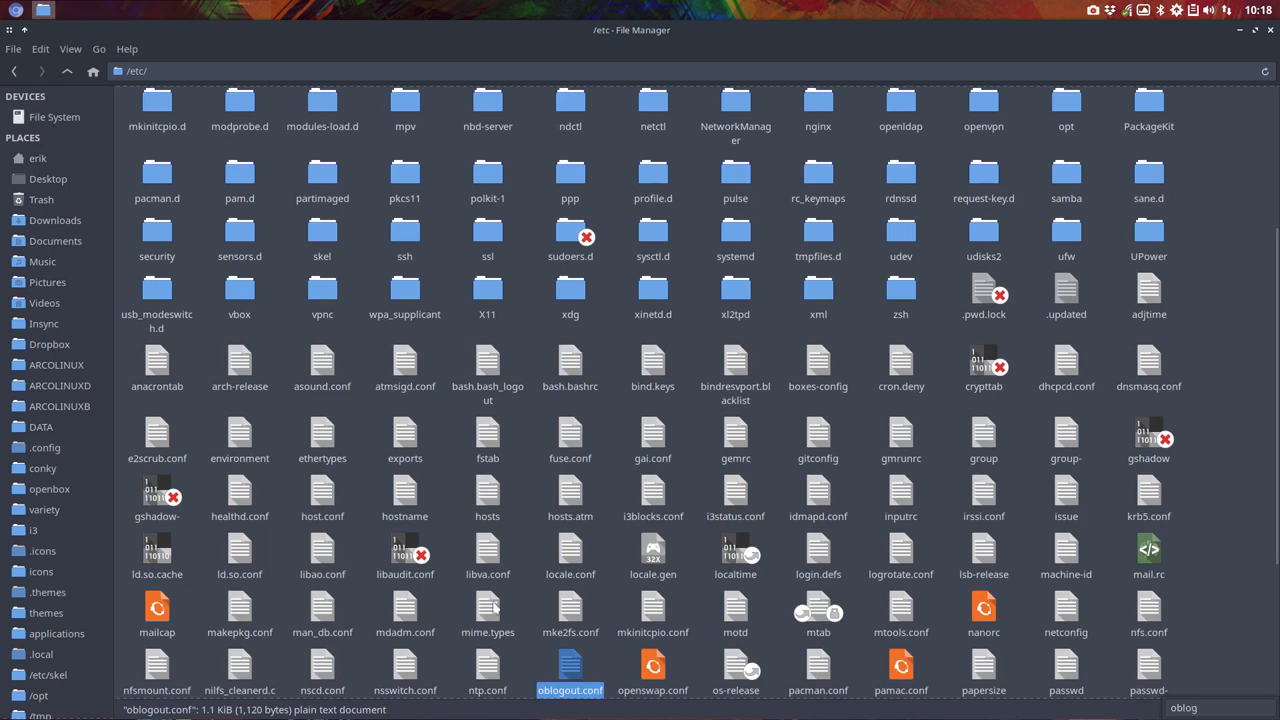
double_click(570, 662)
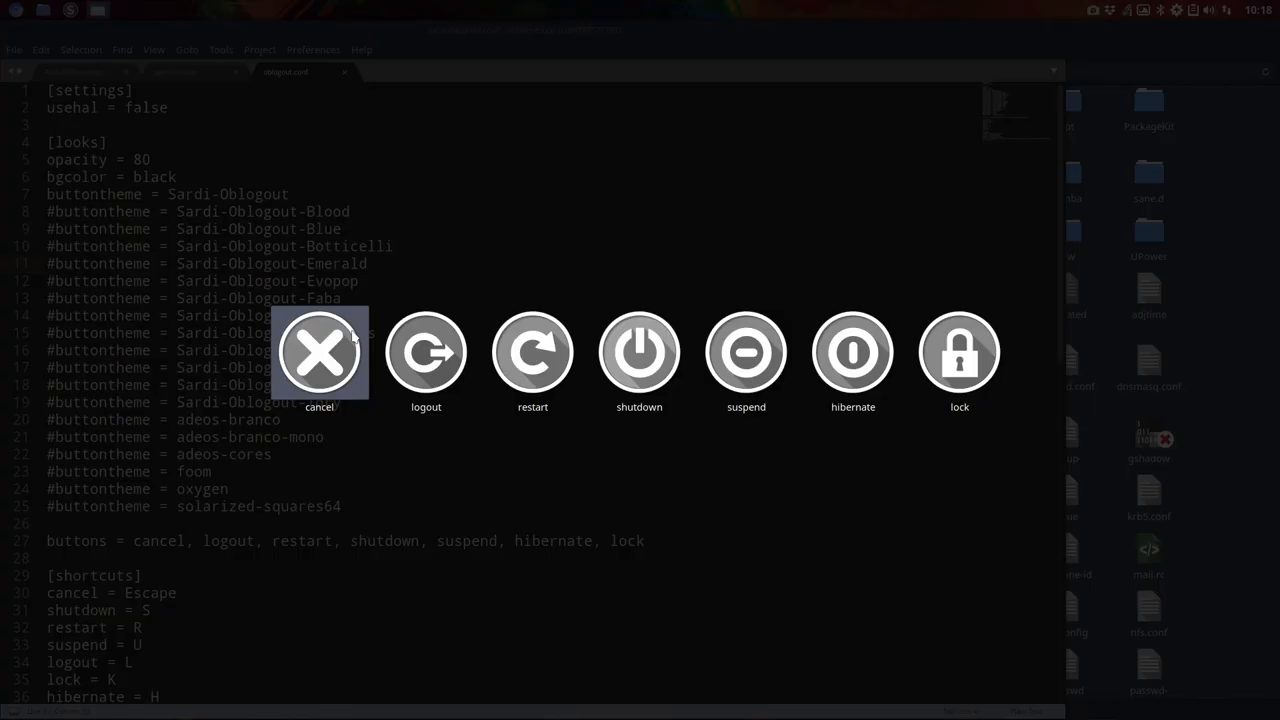
Step: Save oblogout.conf with buttontheme solarized-squares64, authorizing with the password
left_click(320, 352)
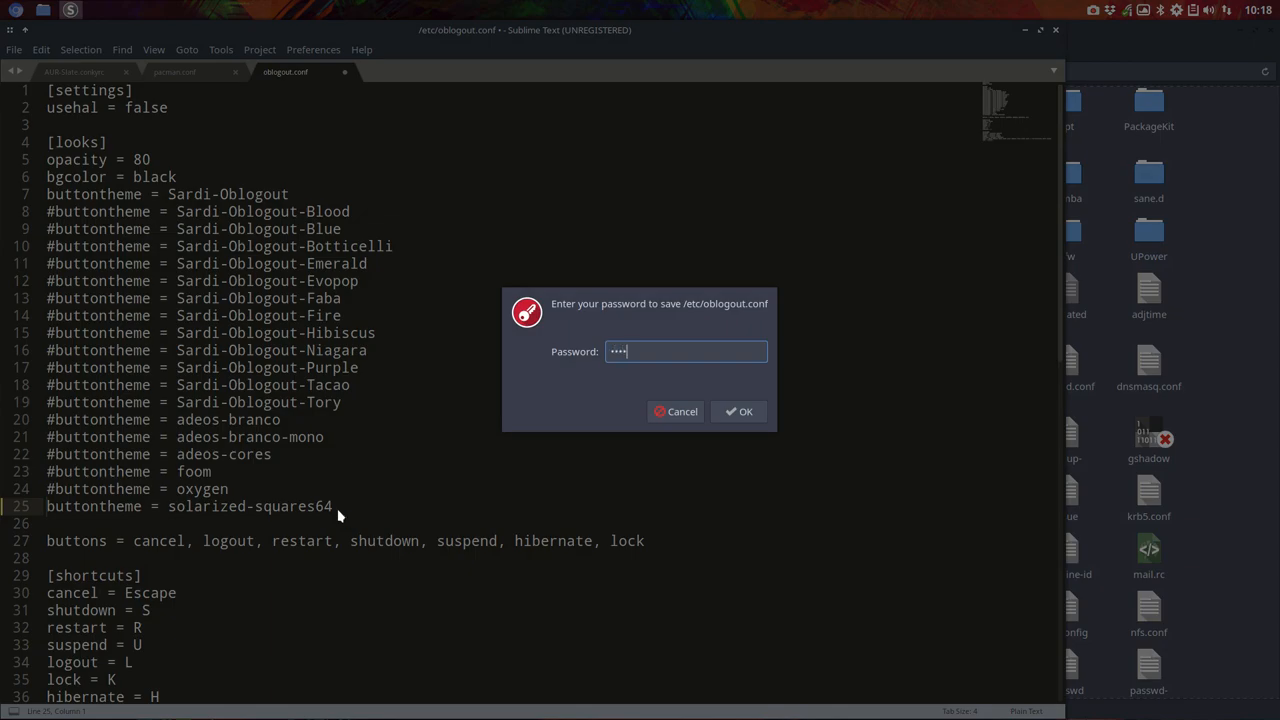
left_click(740, 412)
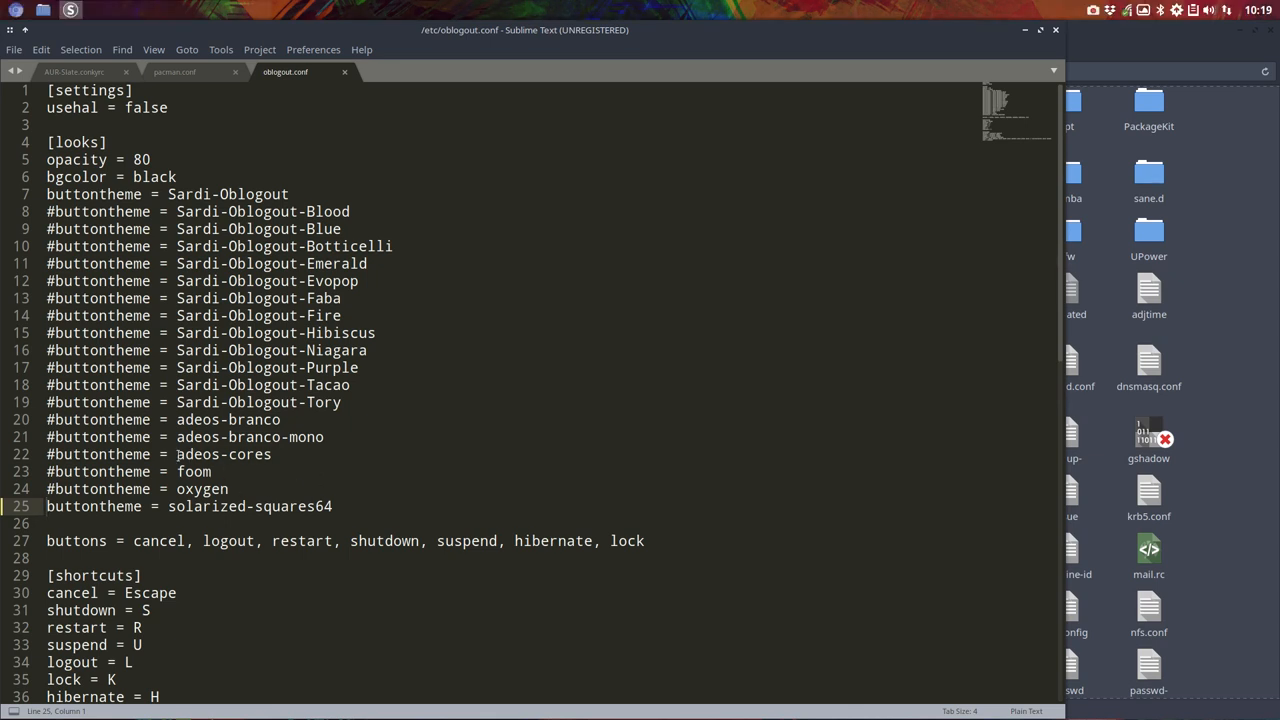
double_click(224, 454)
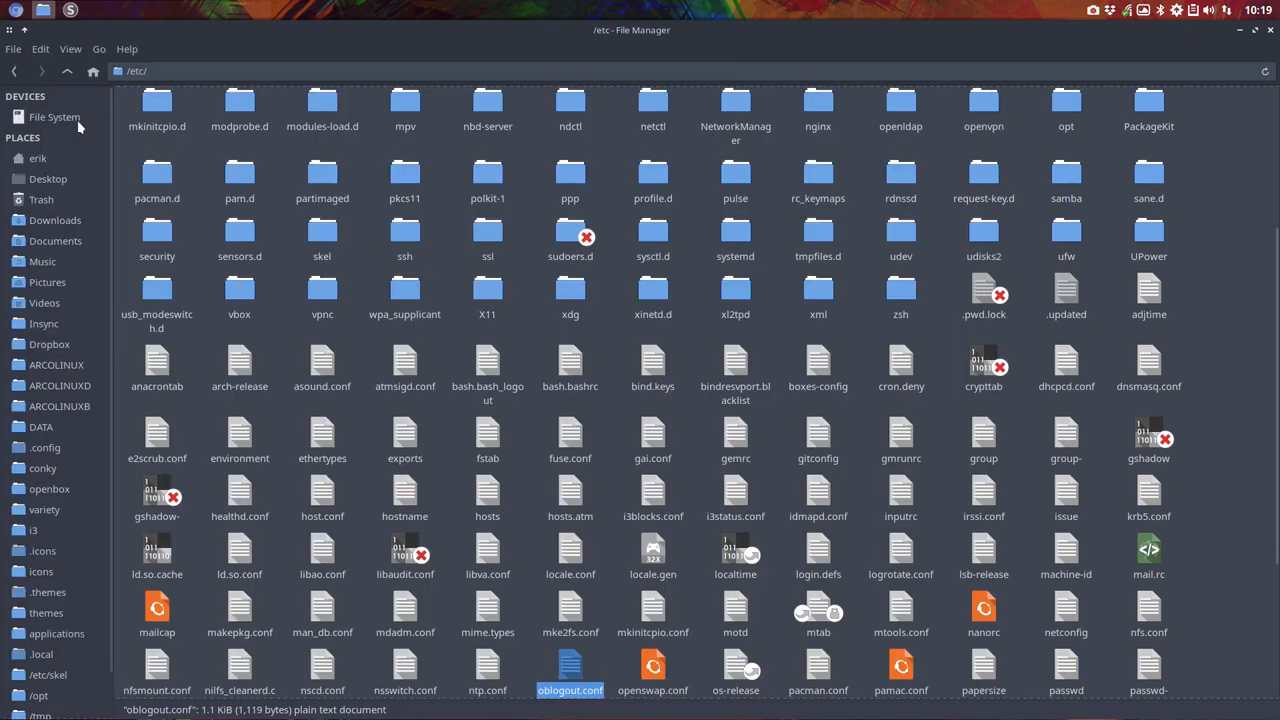
mouse_move(1112, 16)
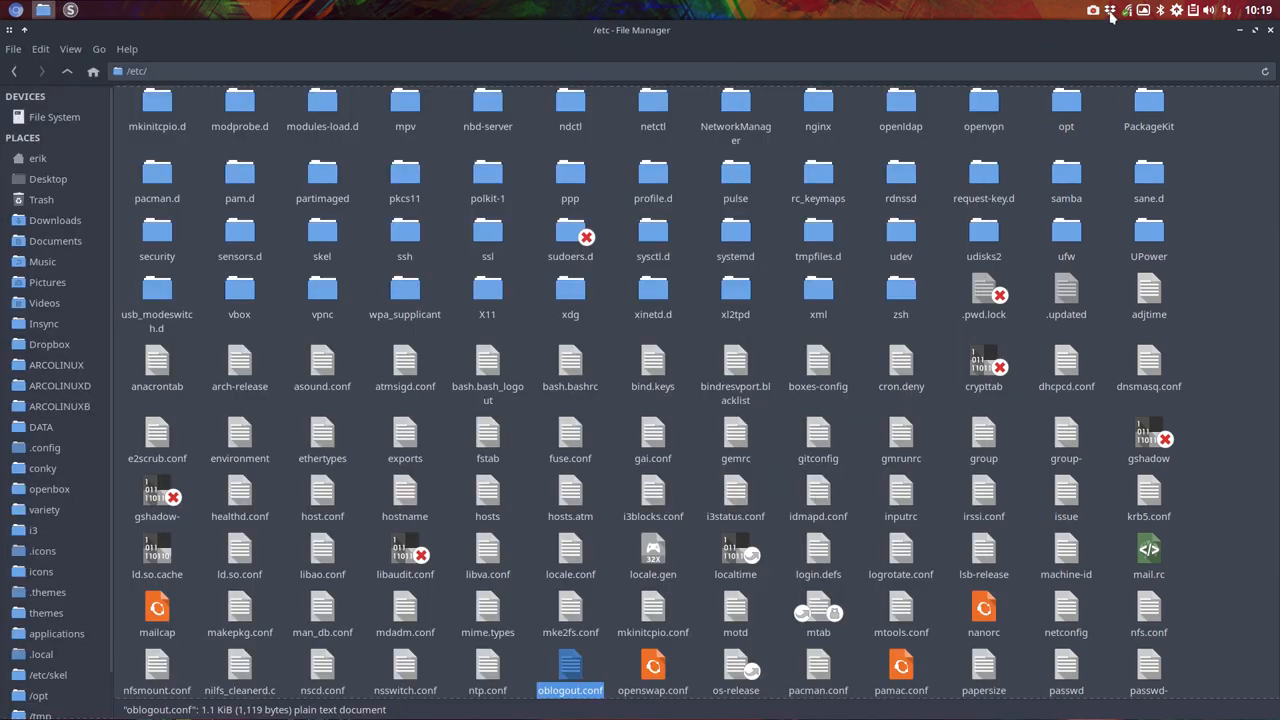
Step: Launch Pamac and list the packages in the arcolinux_repo repository
left_click(96, 10)
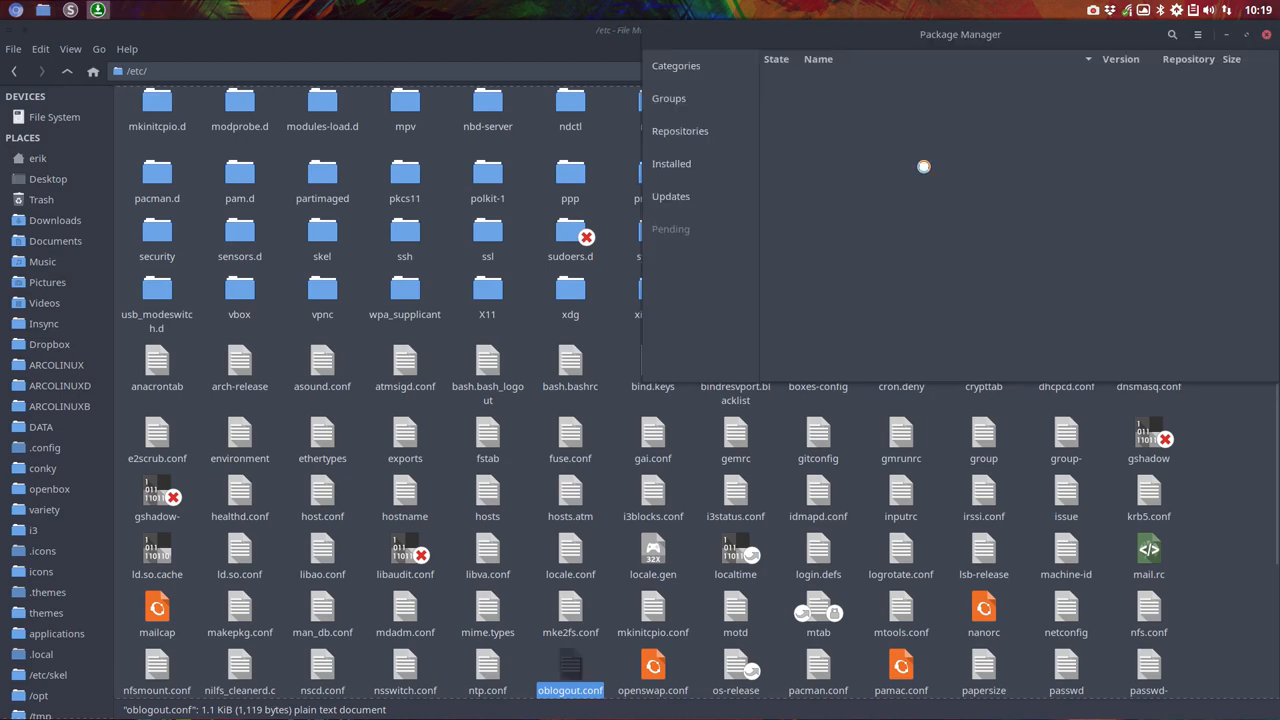
left_click(680, 132)
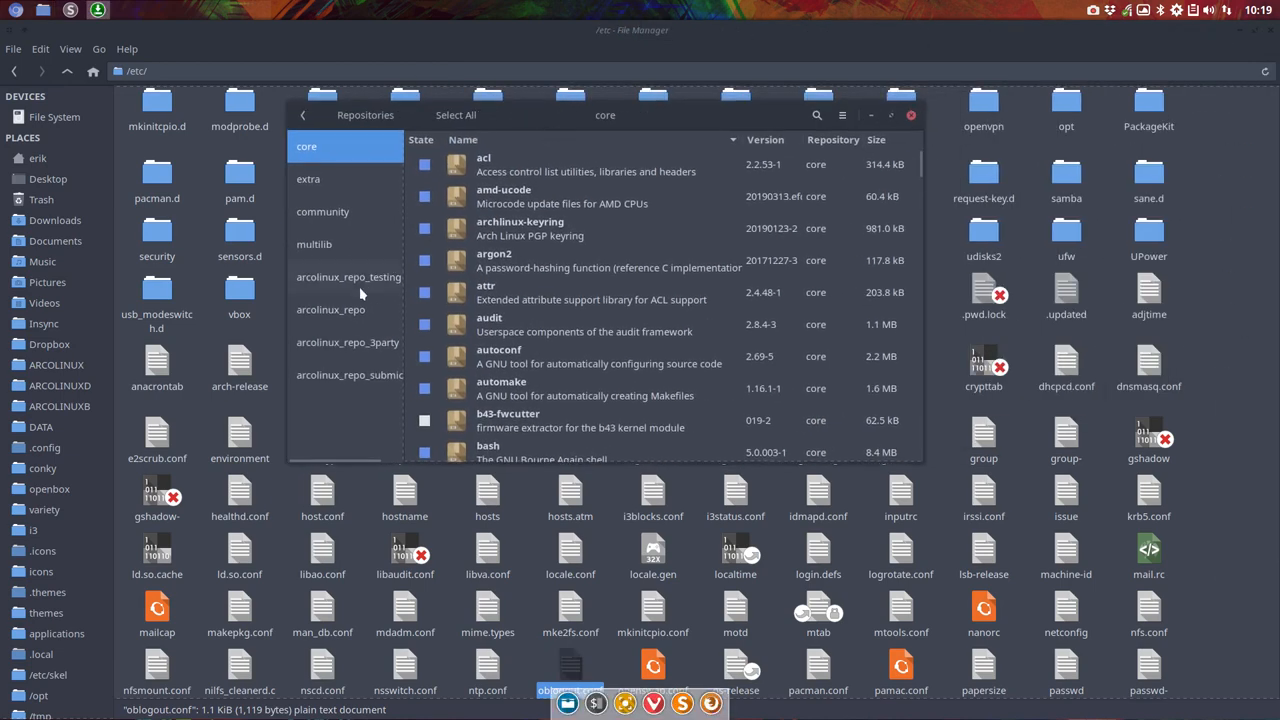
left_click(330, 308)
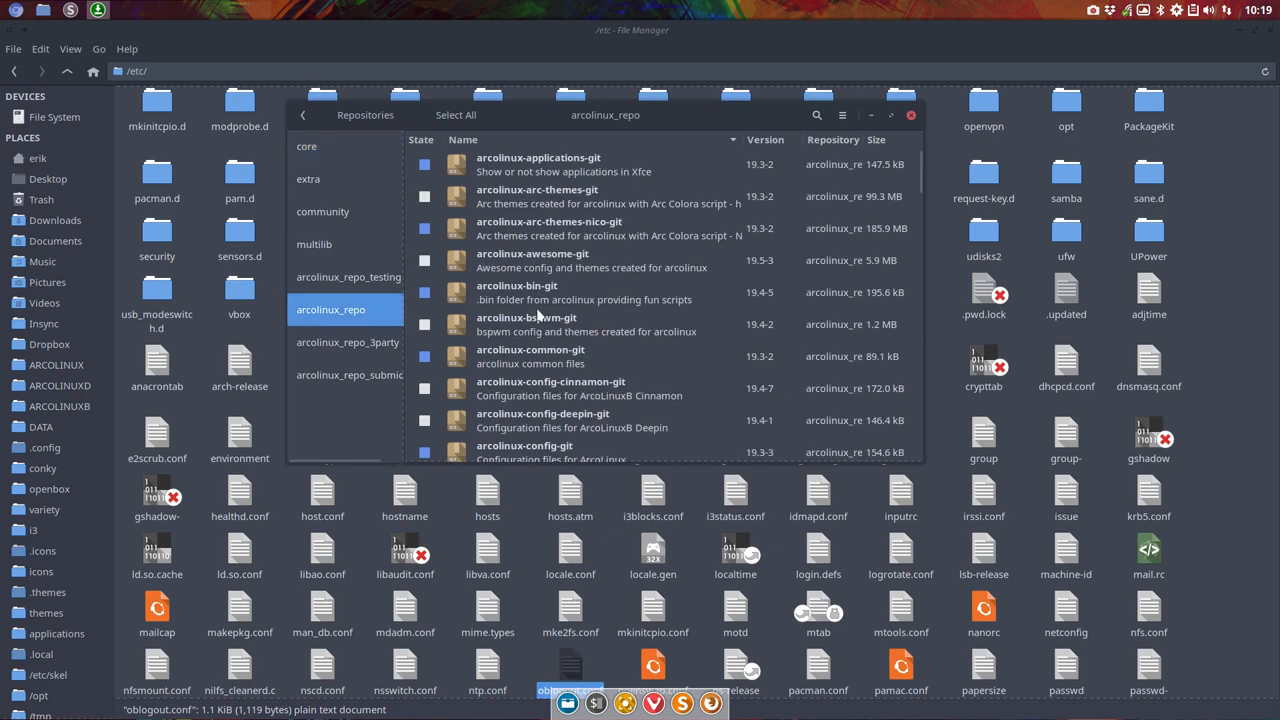
Step: Show the details of the arcolinux-oblogout-themes-git package
scroll("down", 3)
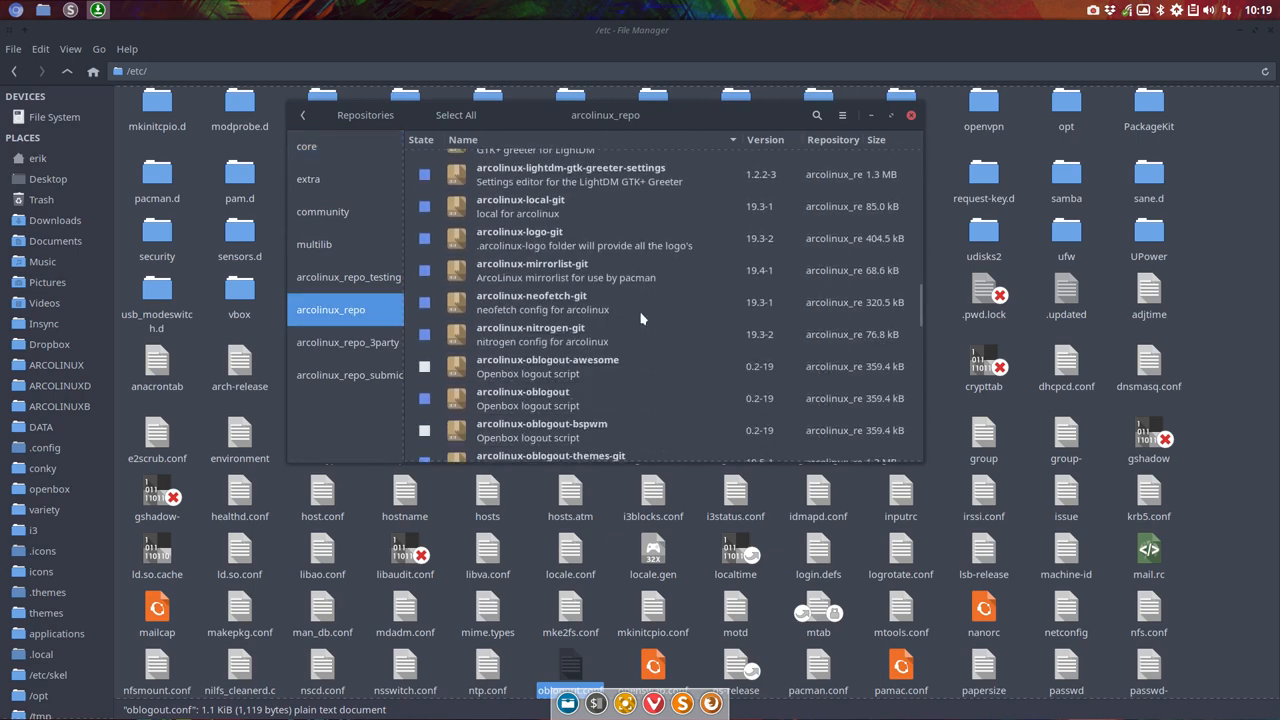
scroll("down", 3)
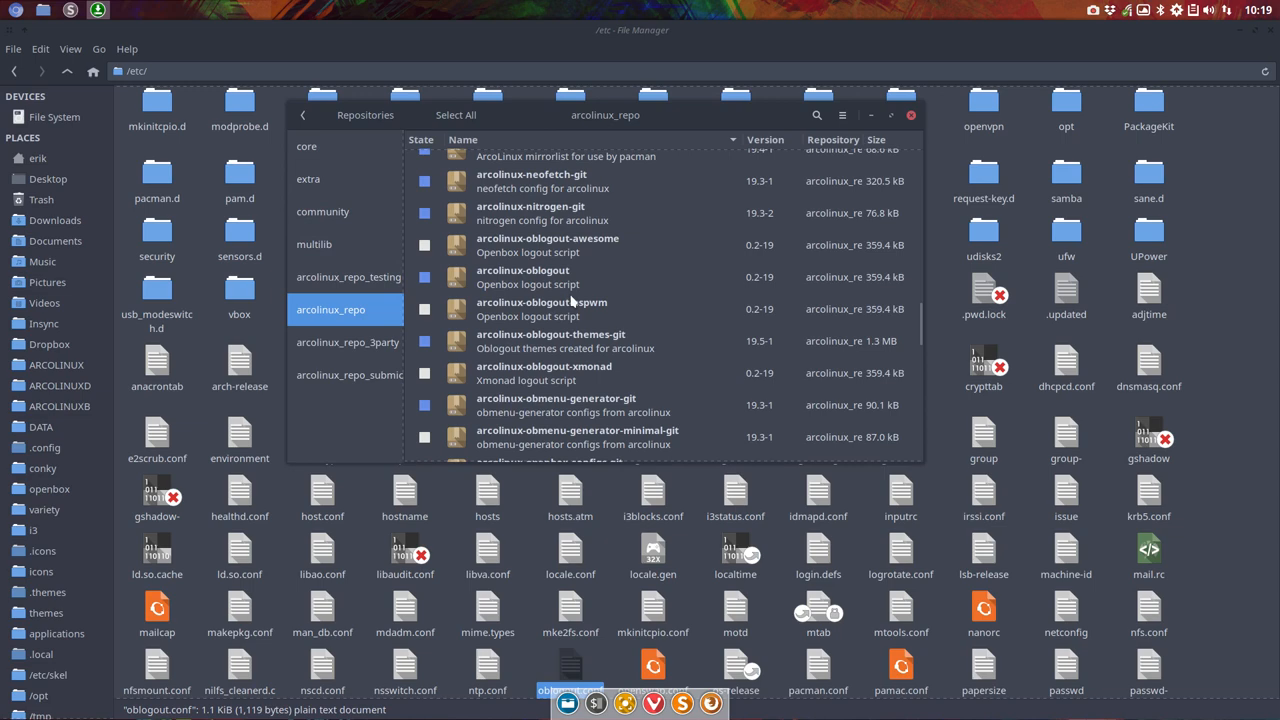
left_click(600, 340)
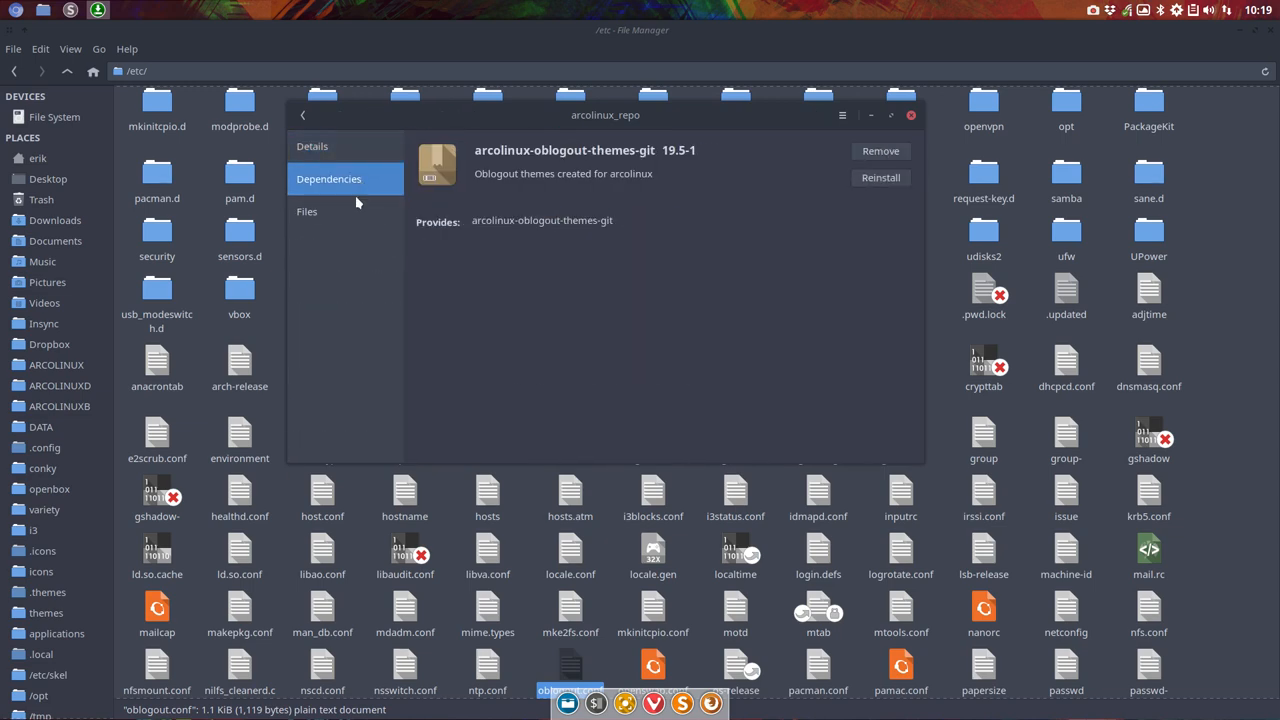
Step: Review the package's installed theme files under /usr/share/themes, then close Pamac
left_click(306, 212)
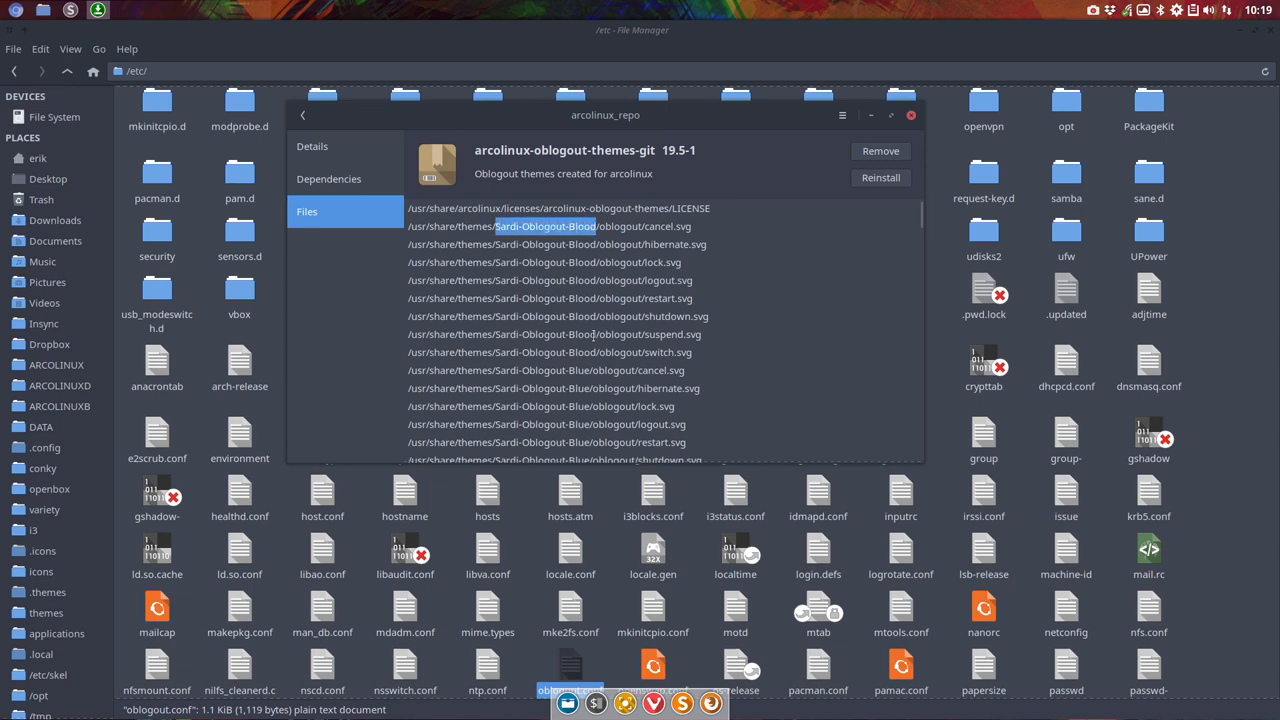
scroll("down", 3)
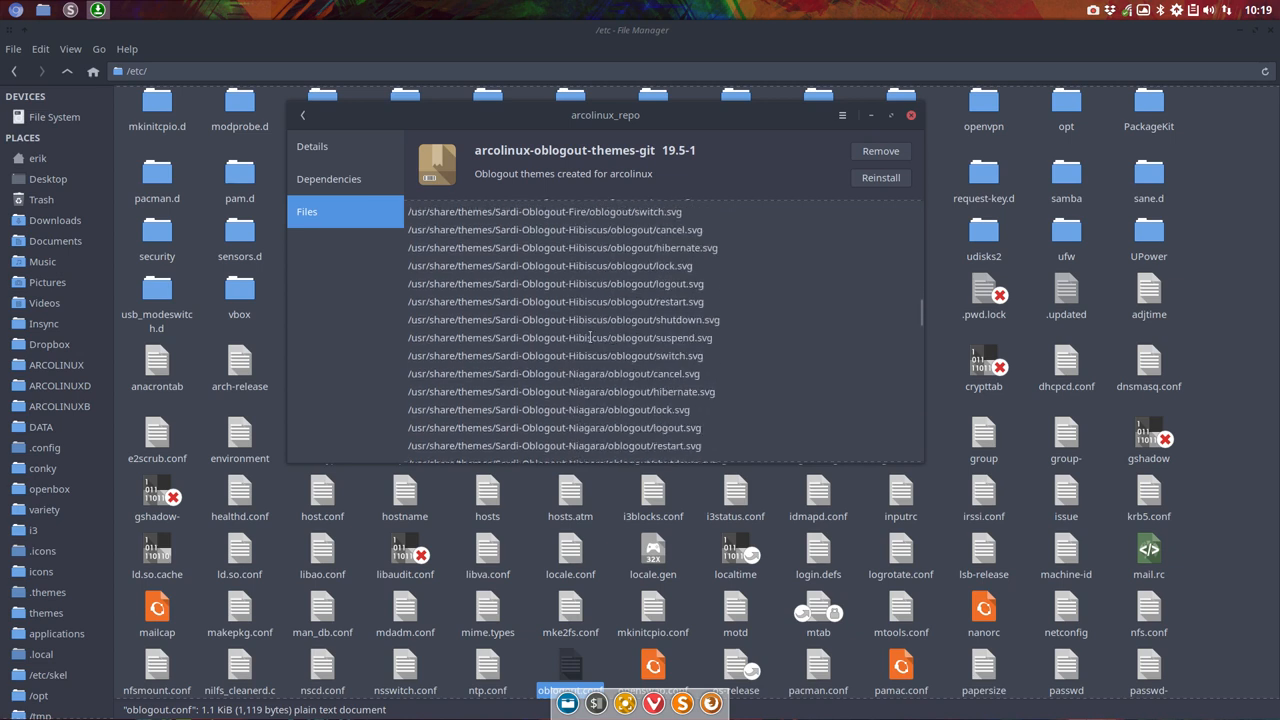
scroll("down", 3)
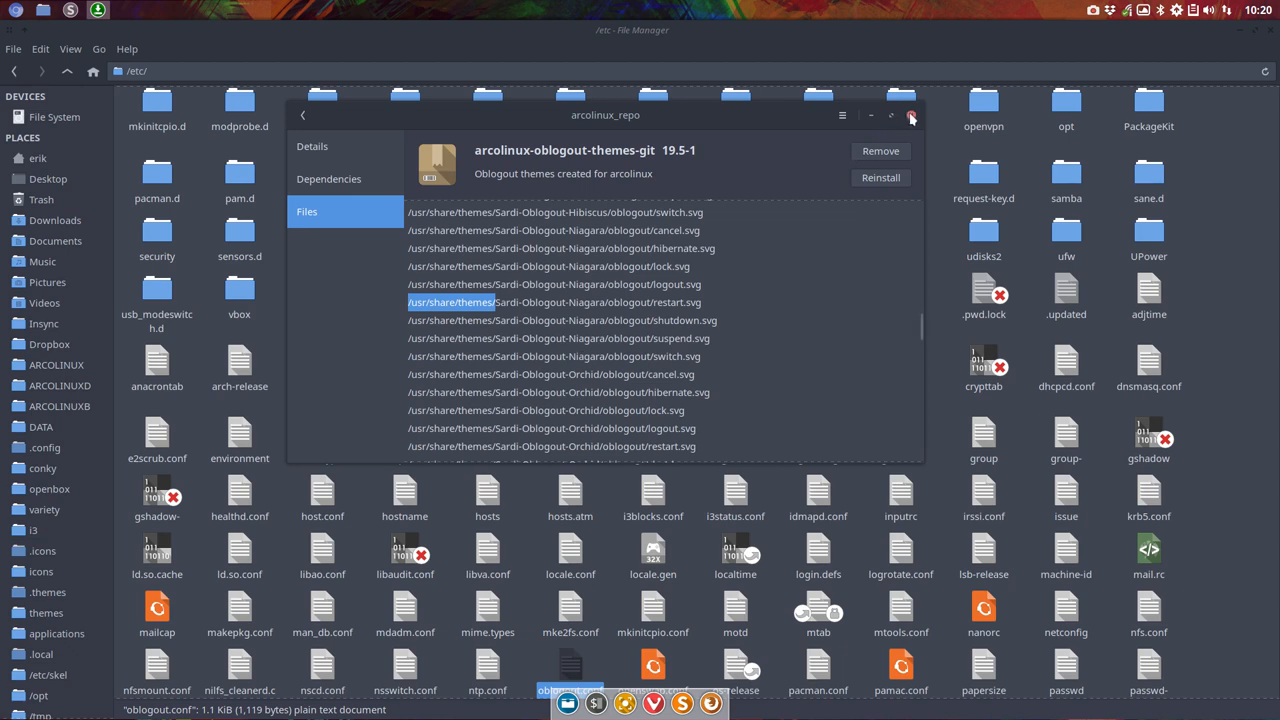
left_click(912, 114)
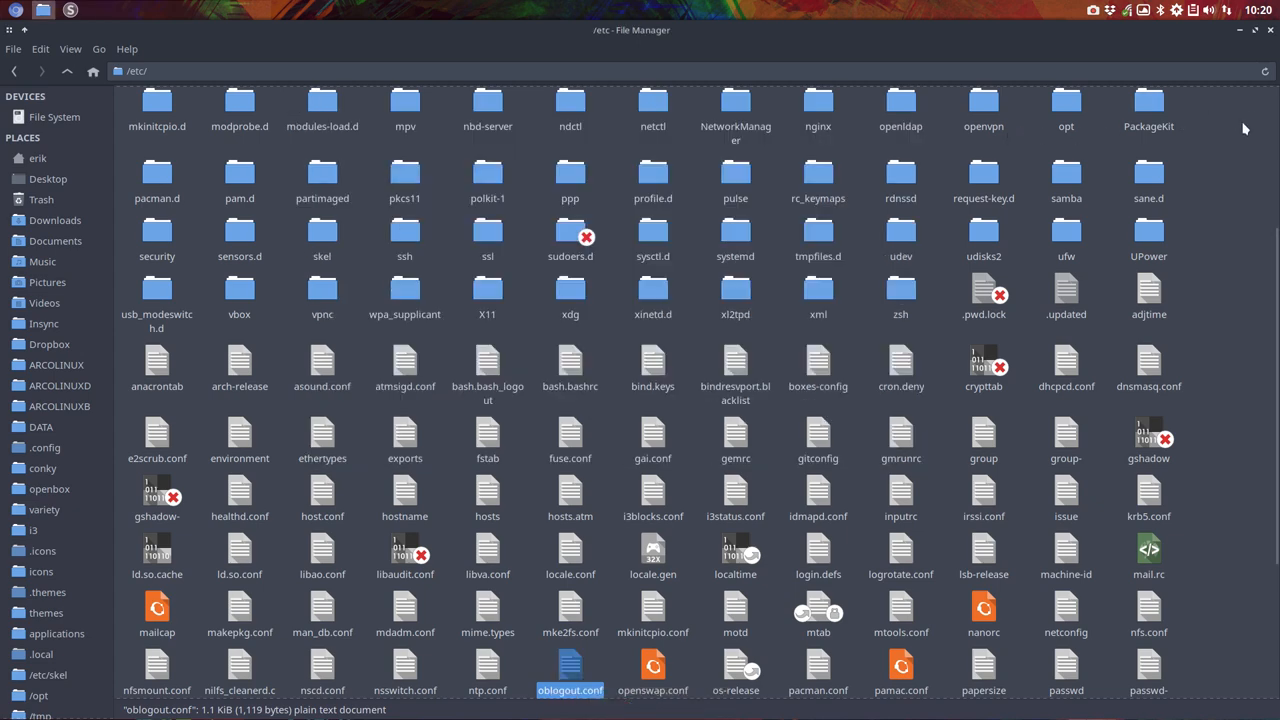